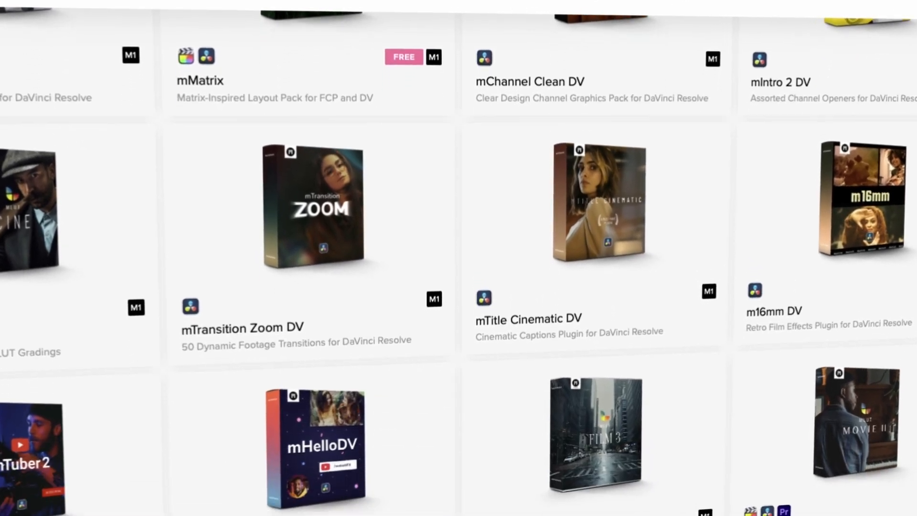
# Open the DaVinci Resolve product catalogue and scroll down to the mTuber 2 DV pack
pyautogui.scroll(-3)
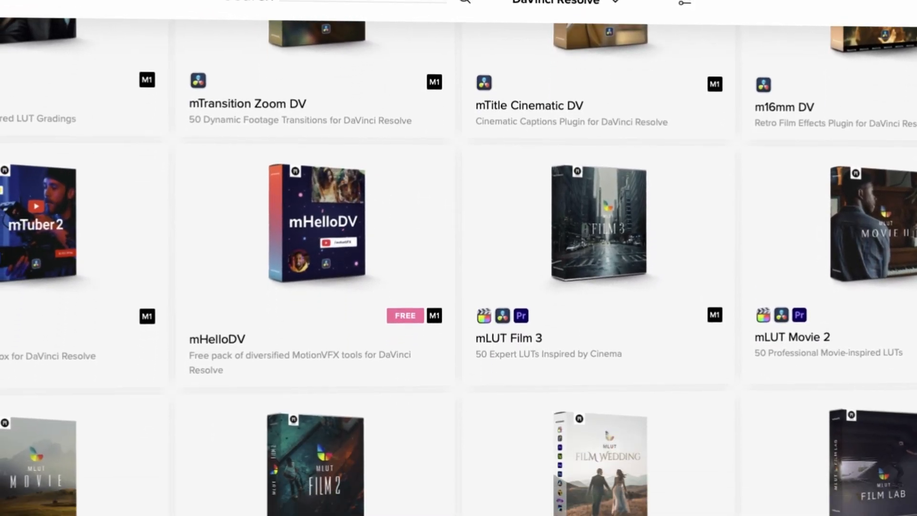
pyautogui.scroll(-3)
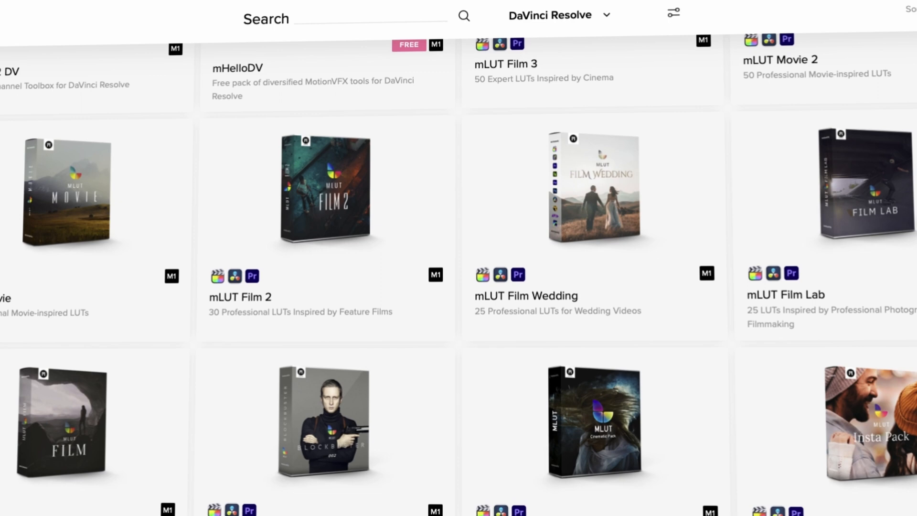
pyautogui.scroll(-3)
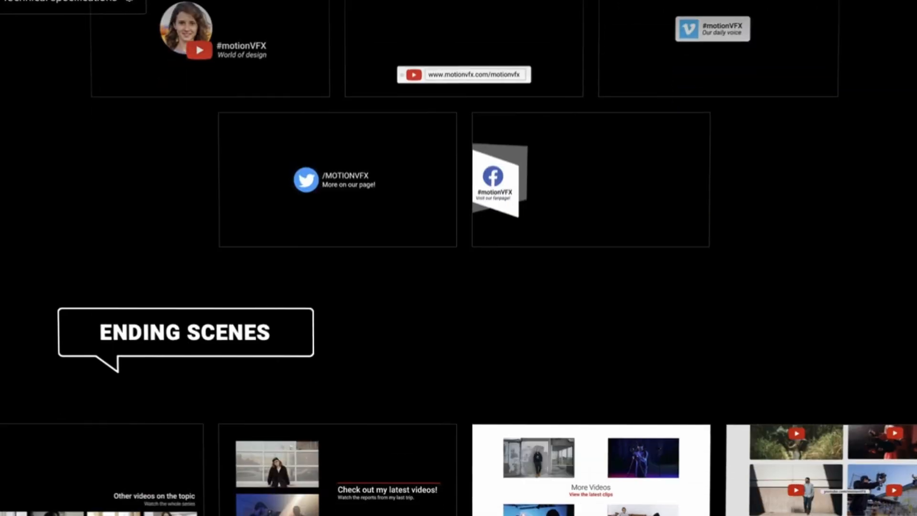
pyautogui.scroll(-3)
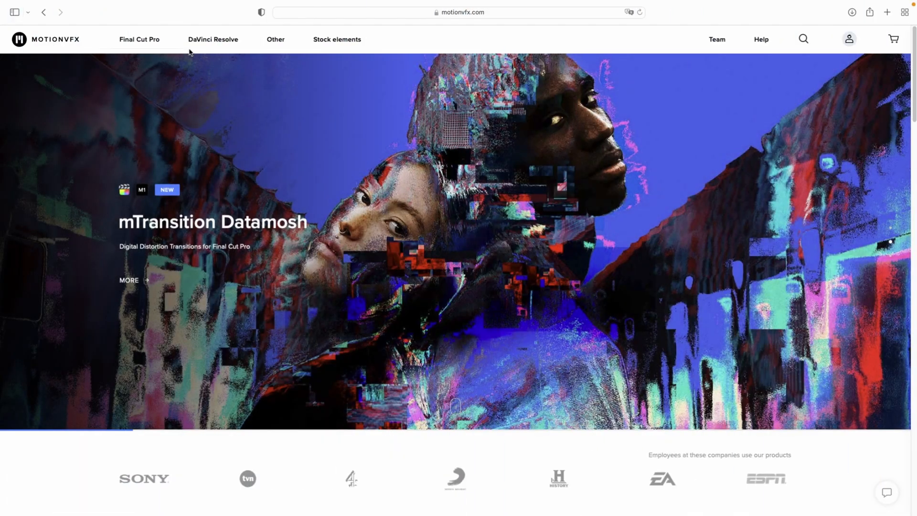
pyautogui.click(213, 39)
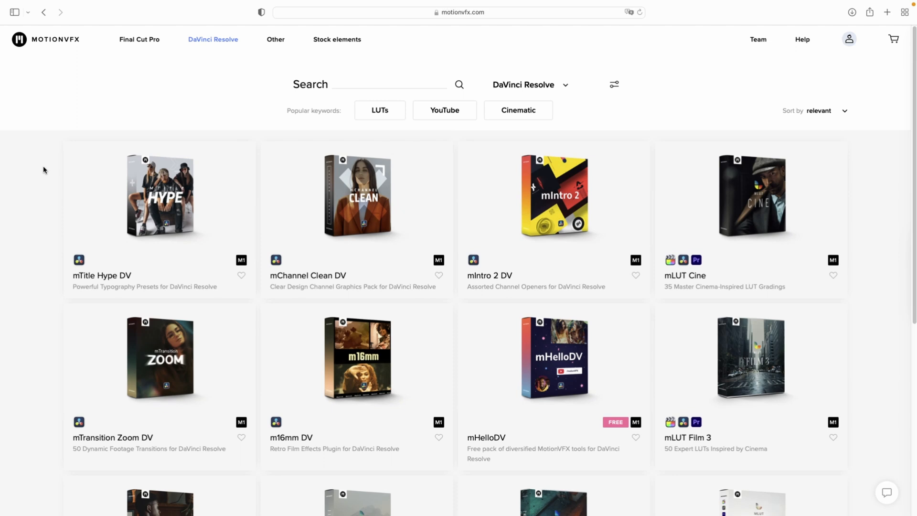
pyautogui.moveTo(25, 171)
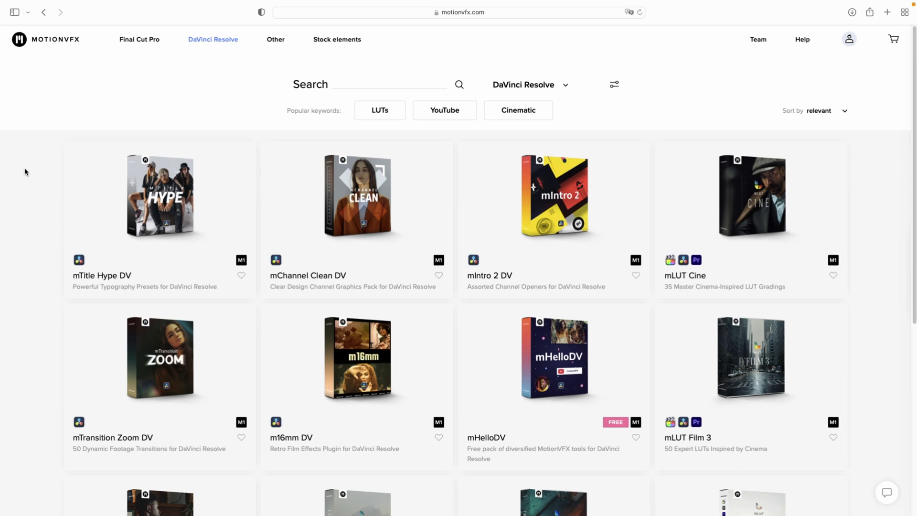
pyautogui.scroll(-3)
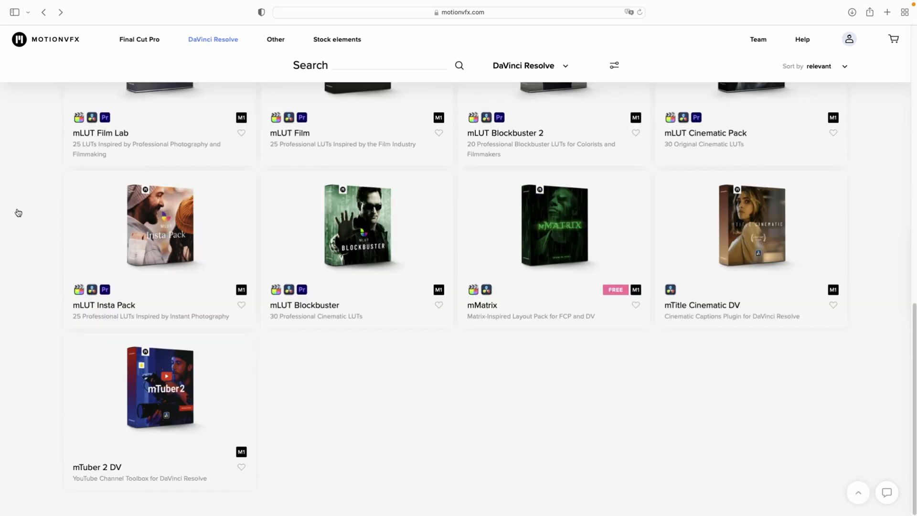
pyautogui.moveTo(160, 386)
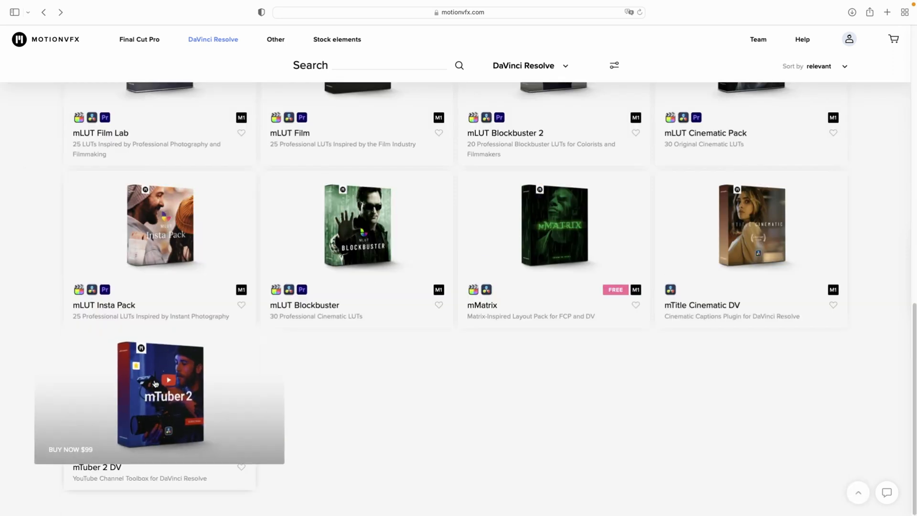
# Open mTuber 2 DV and scroll from its Subscribe section through to Backgrounds
pyautogui.click(160, 398)
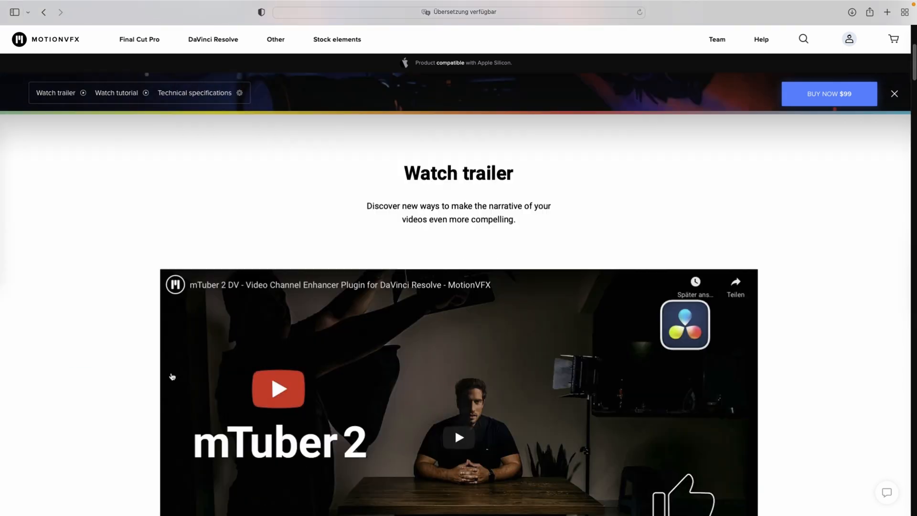
pyautogui.scroll(-3)
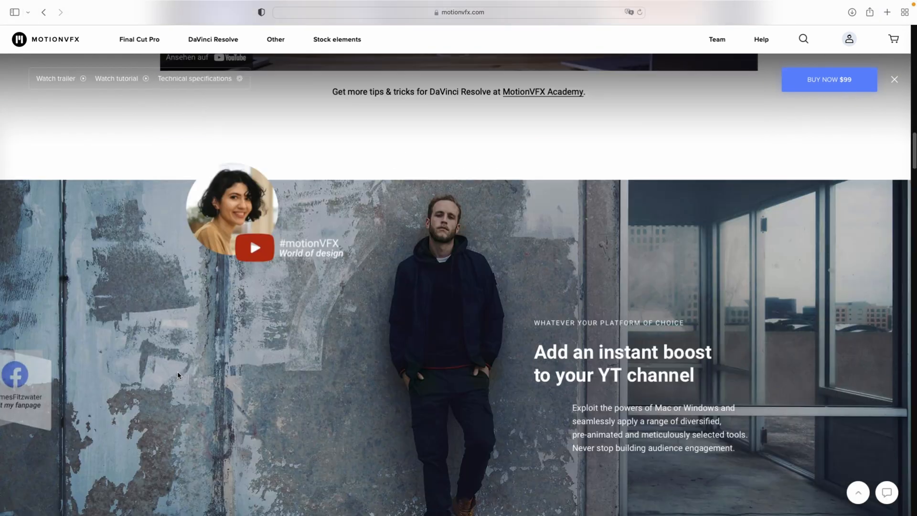
pyautogui.scroll(-3)
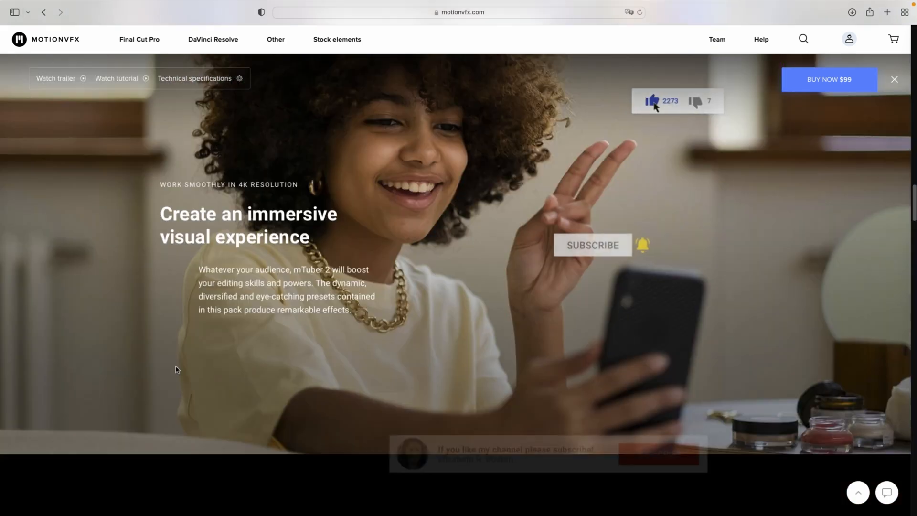
pyautogui.scroll(-3)
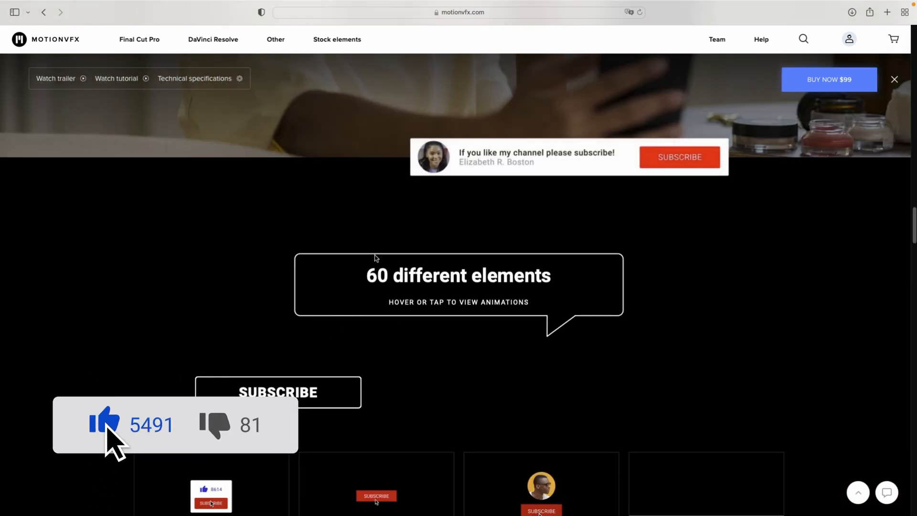
pyautogui.scroll(-3)
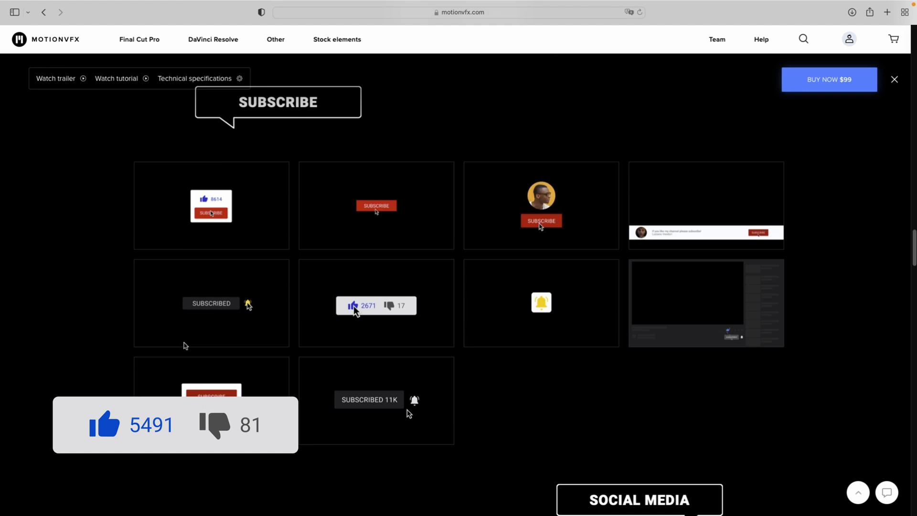
pyautogui.scroll(-3)
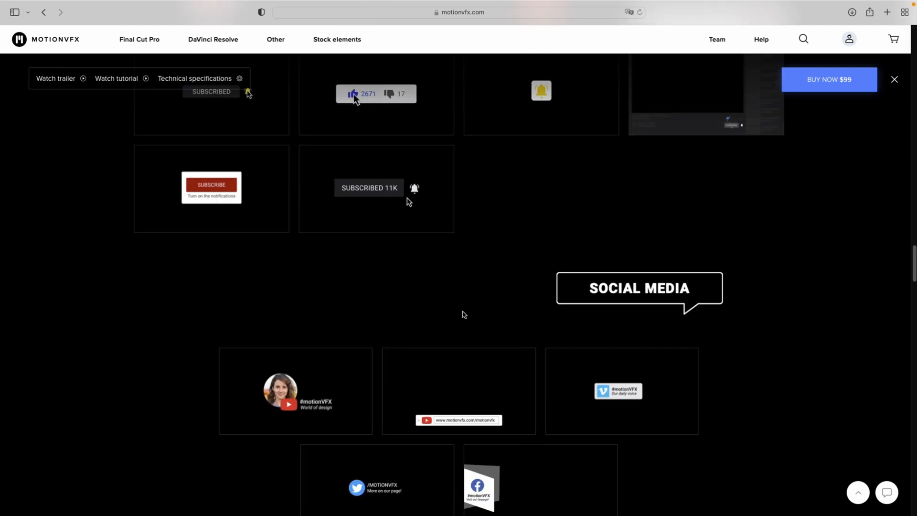
pyautogui.scroll(-3)
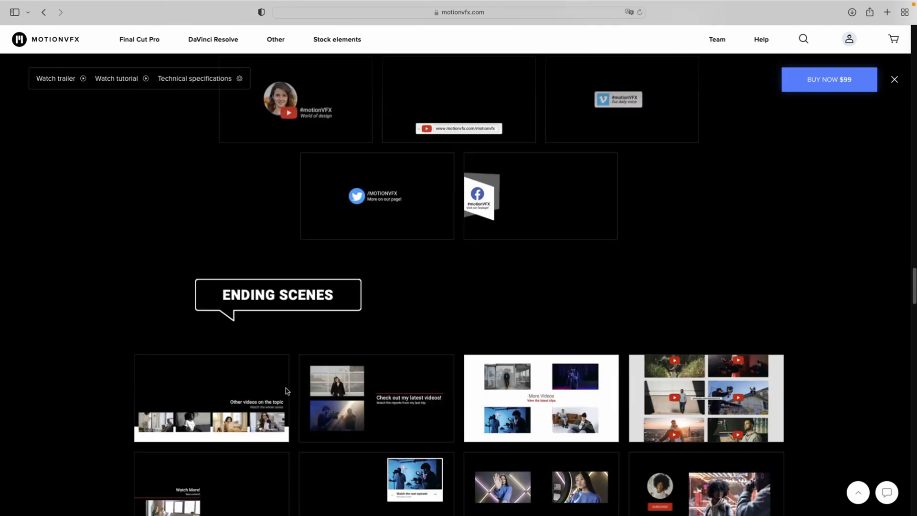
pyautogui.scroll(-3)
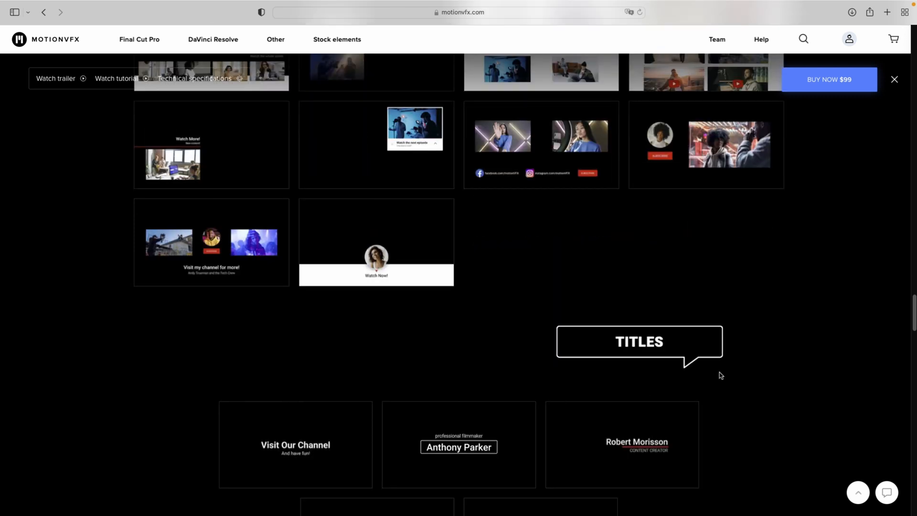
pyautogui.scroll(-3)
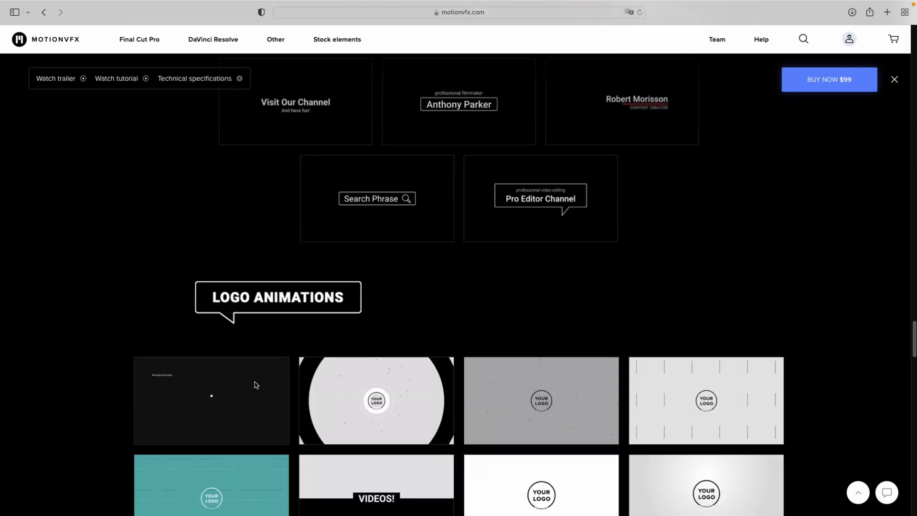
pyautogui.scroll(-3)
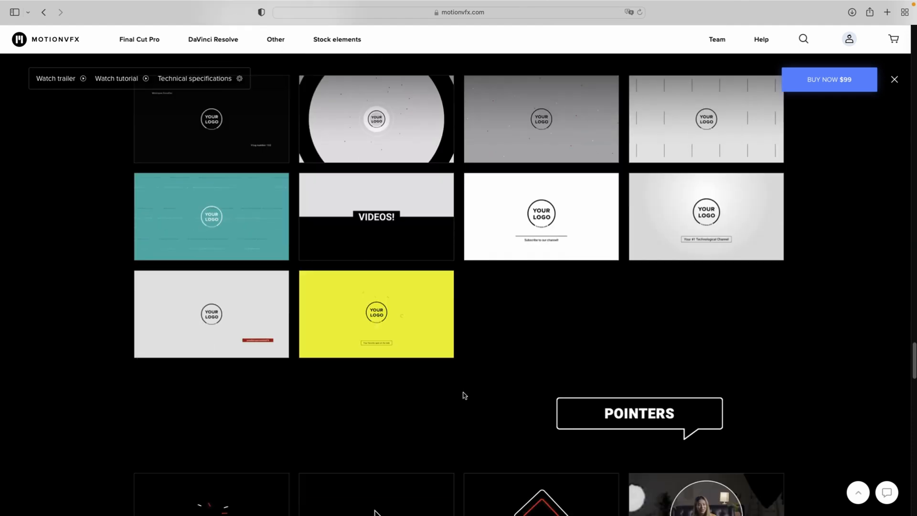
pyautogui.scroll(-3)
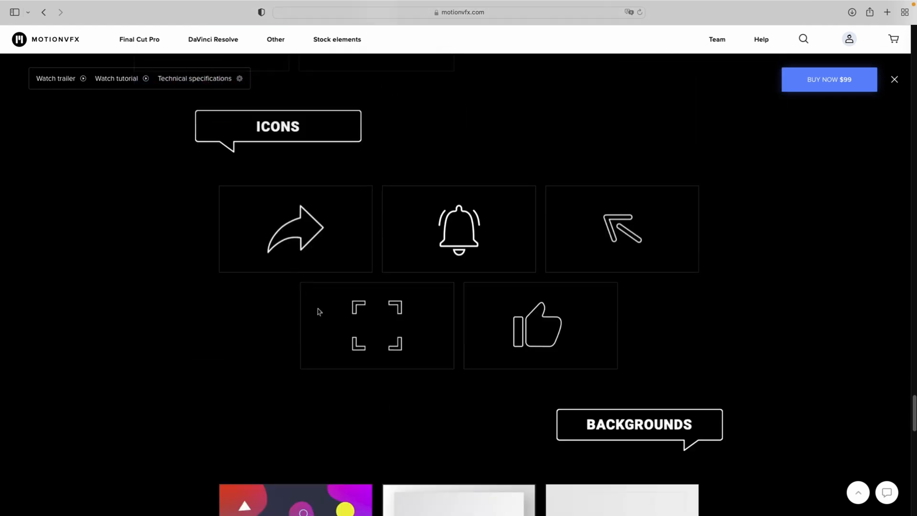
pyautogui.scroll(-3)
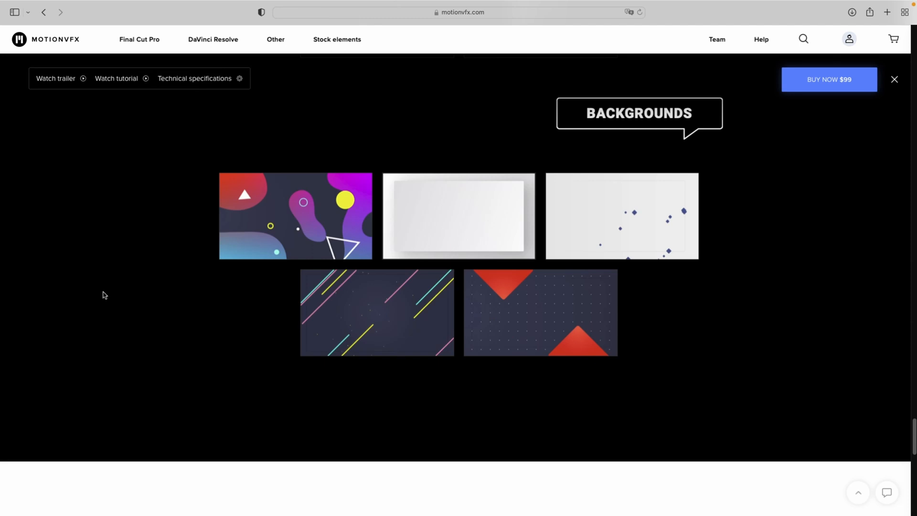
pyautogui.moveTo(464, 229)
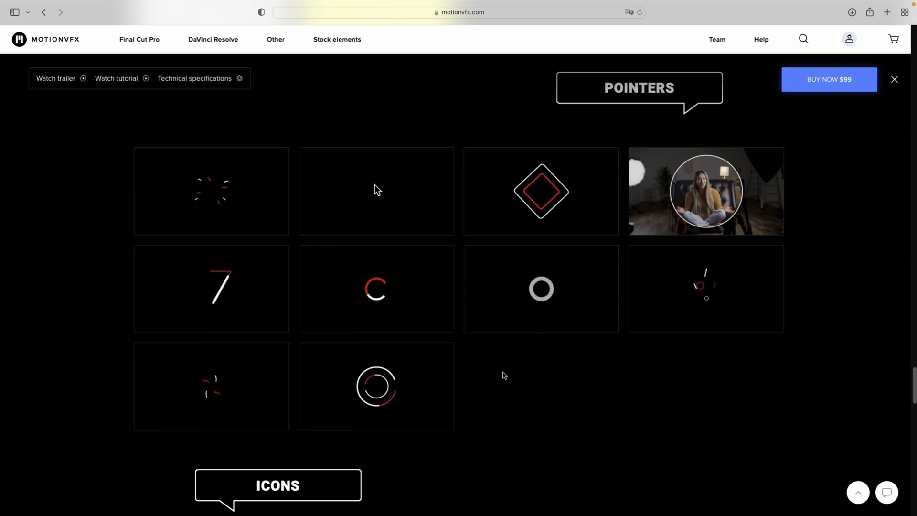
pyautogui.scroll(-3)
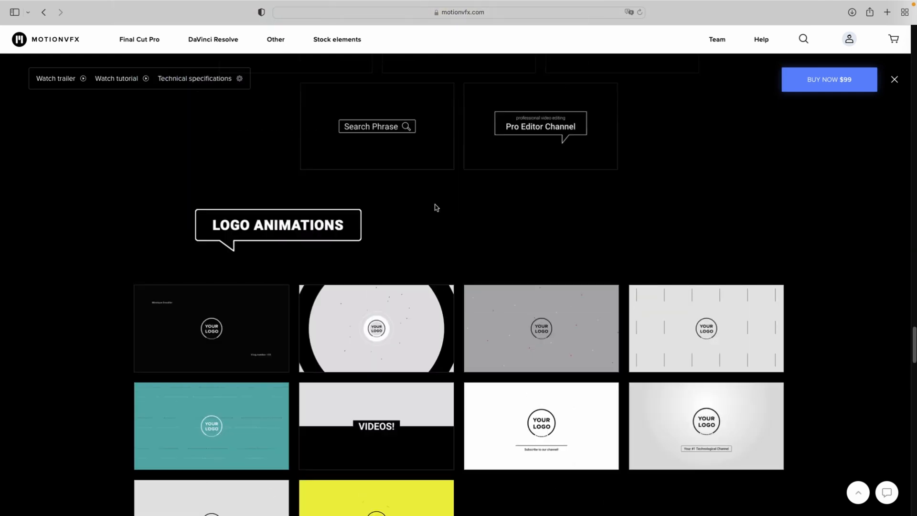
# Return to the DaVinci Resolve catalogue and open the free mHelloDV pack page
pyautogui.click(213, 39)
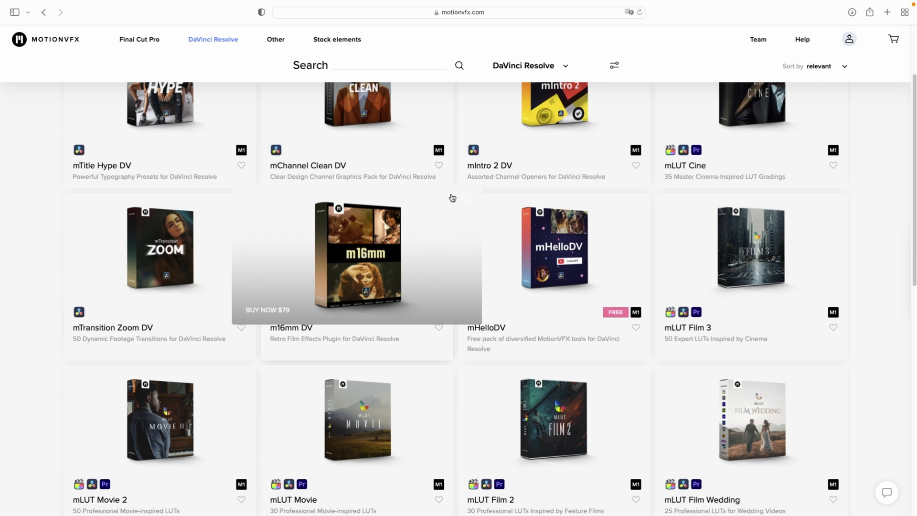
pyautogui.moveTo(505, 287)
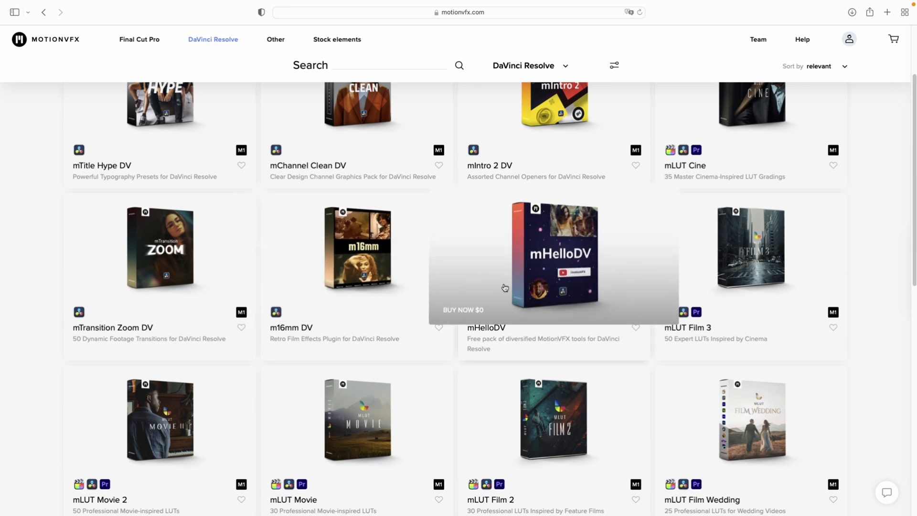
pyautogui.scroll(-3)
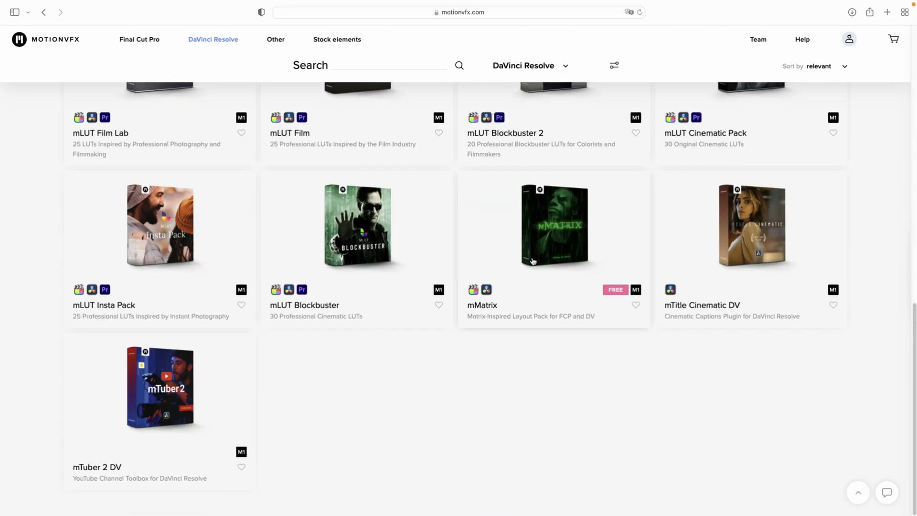
pyautogui.moveTo(539, 278)
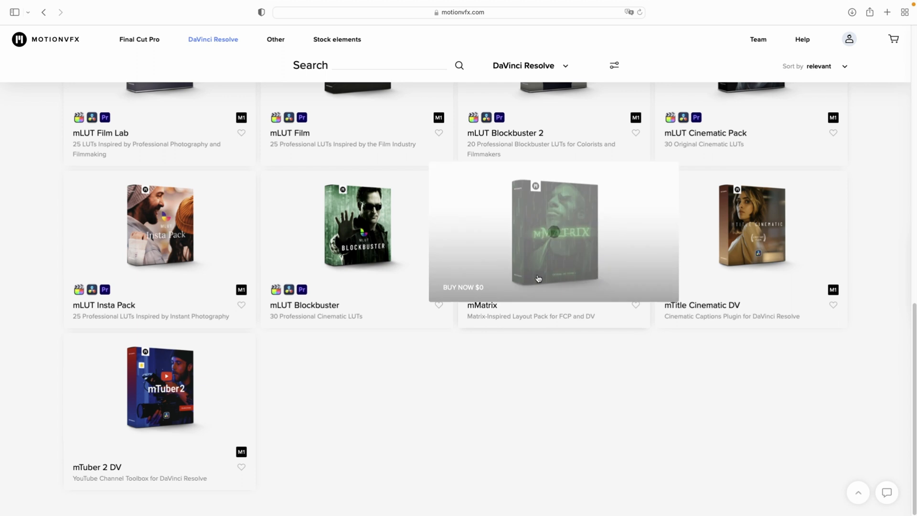
pyautogui.moveTo(522, 326)
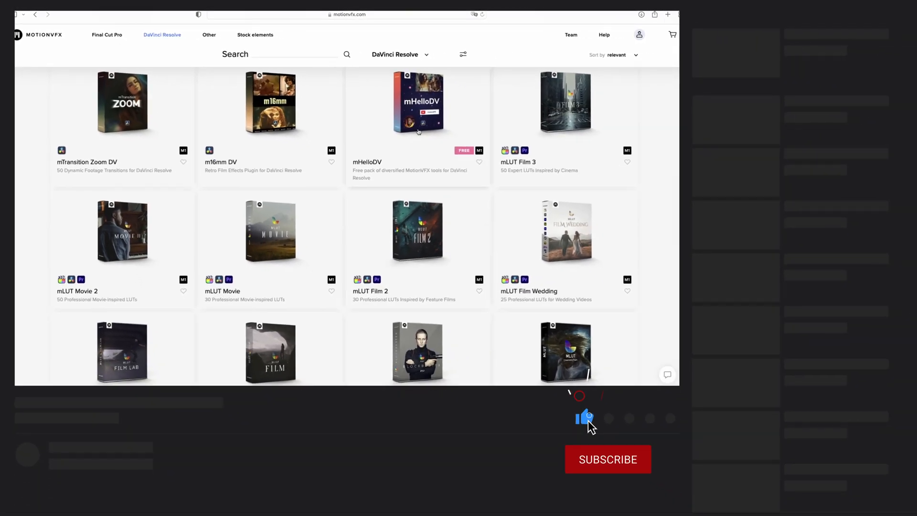
pyautogui.click(418, 102)
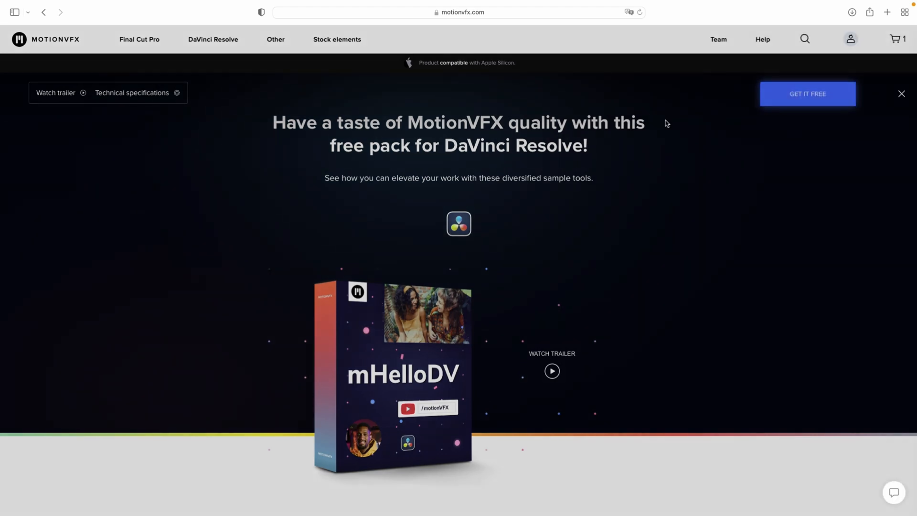
# Order the free mHelloDV pack through the cart and allow it to open in mInstaller
pyautogui.click(807, 94)
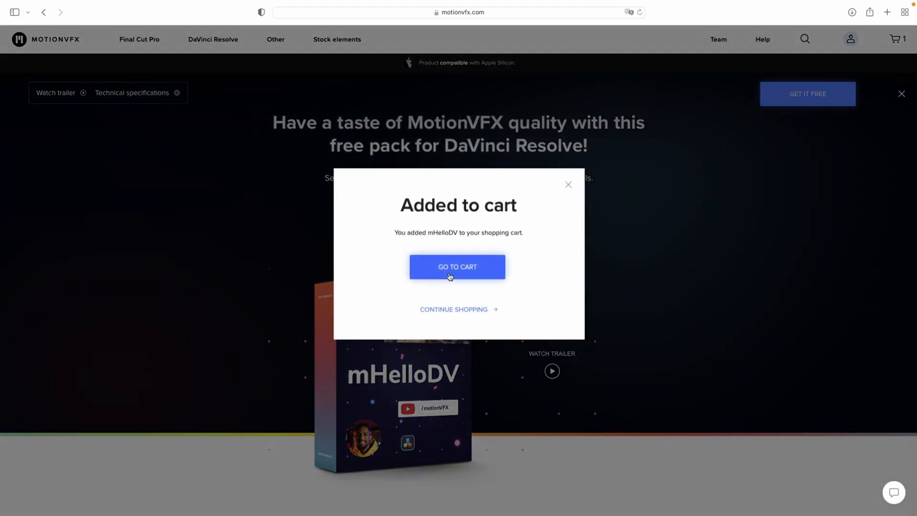
pyautogui.click(458, 266)
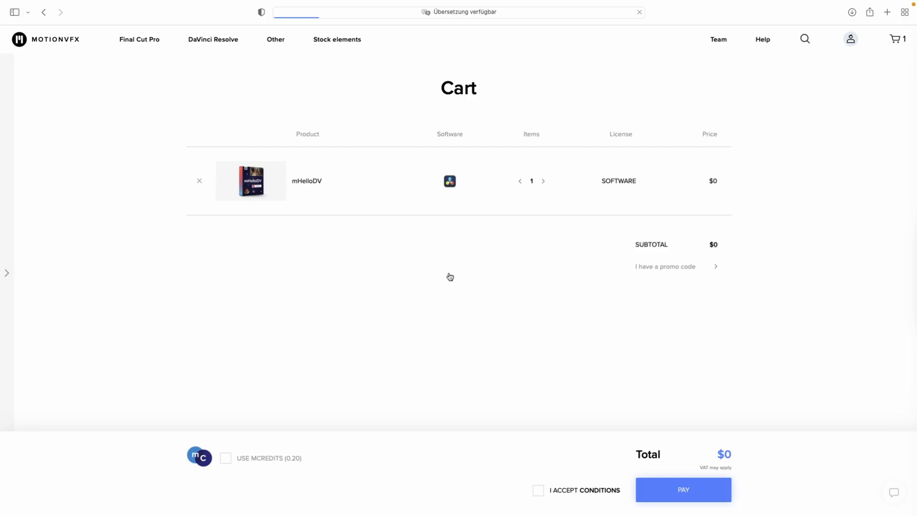
pyautogui.click(682, 490)
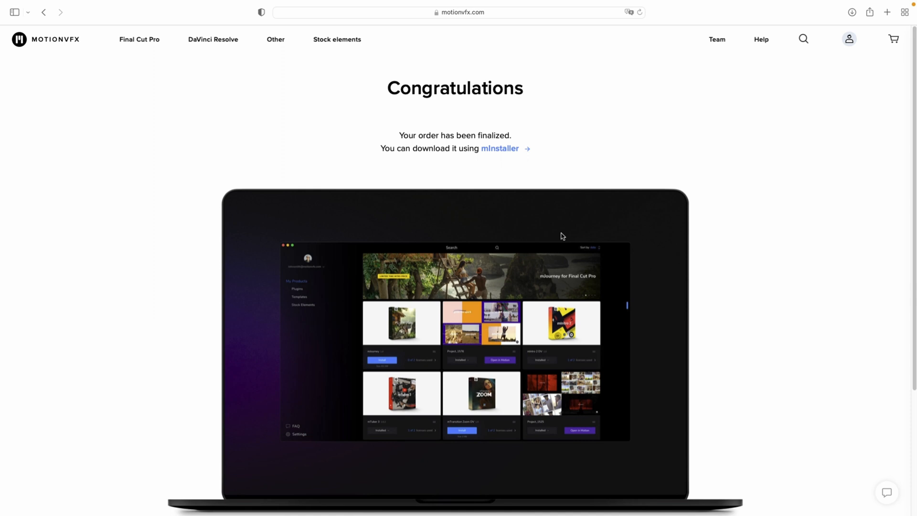
pyautogui.click(500, 148)
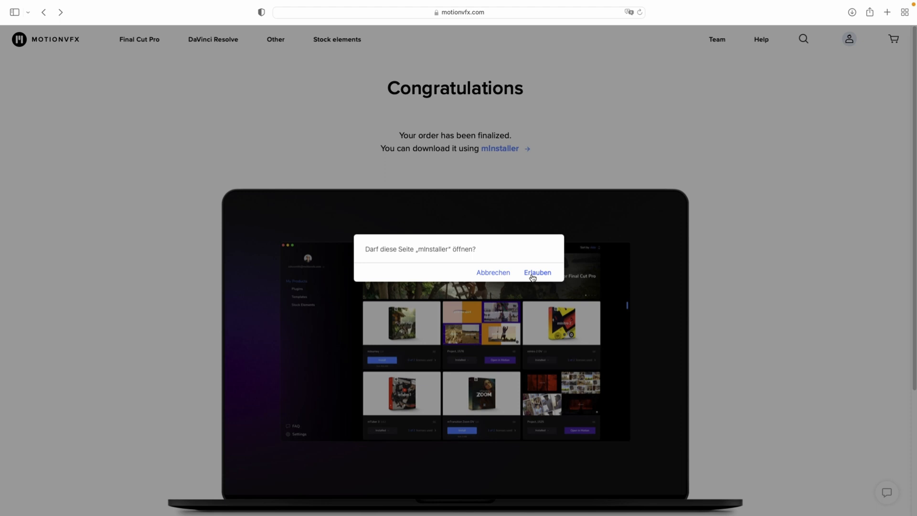
pyautogui.click(536, 273)
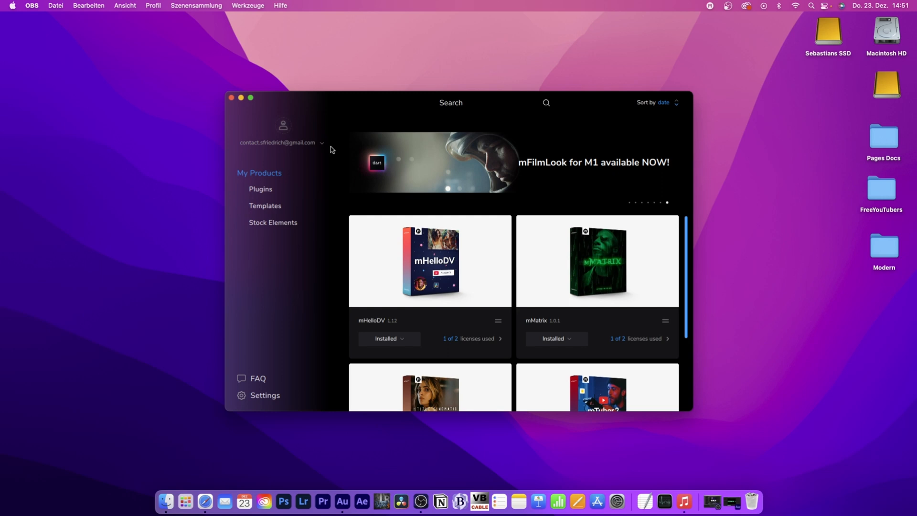
pyautogui.scroll(-3)
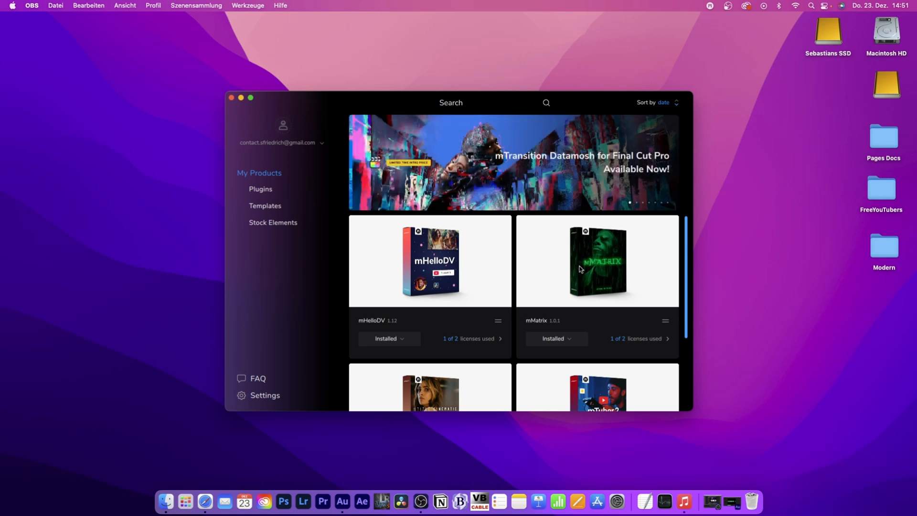
pyautogui.scroll(-3)
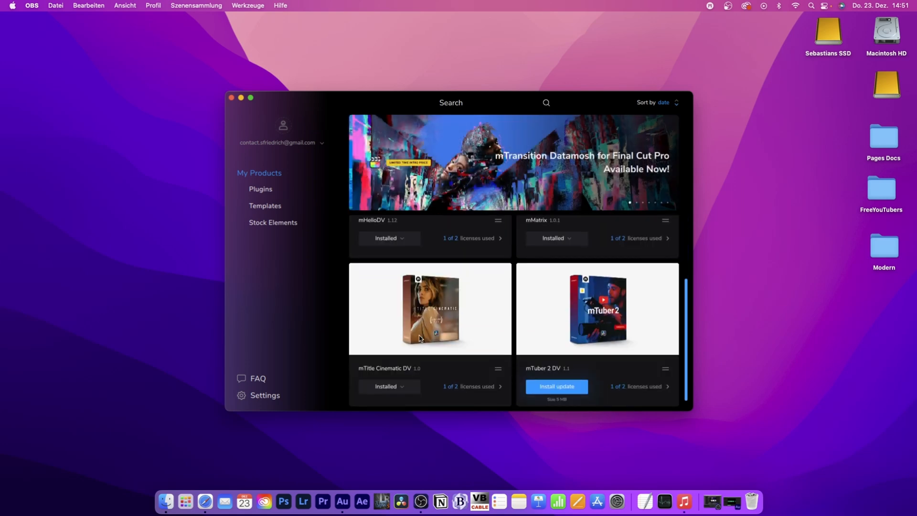
pyautogui.moveTo(575, 336)
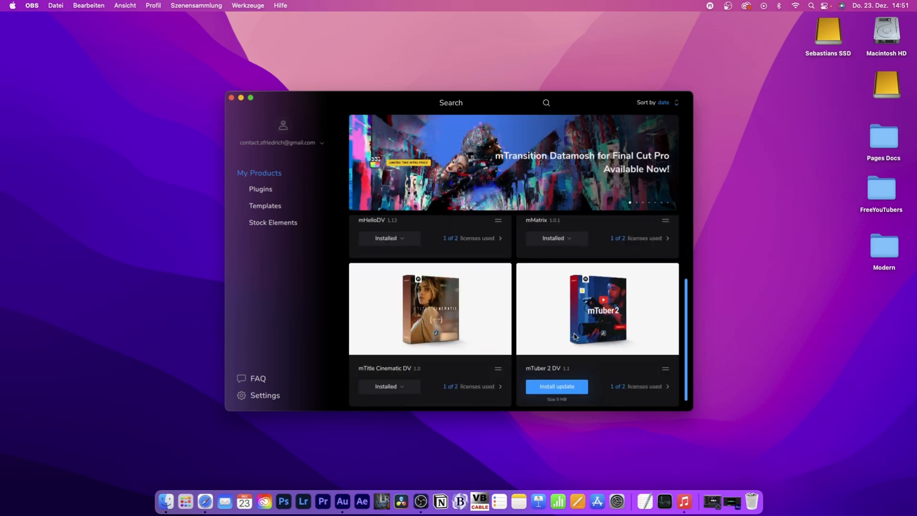
pyautogui.scroll(3)
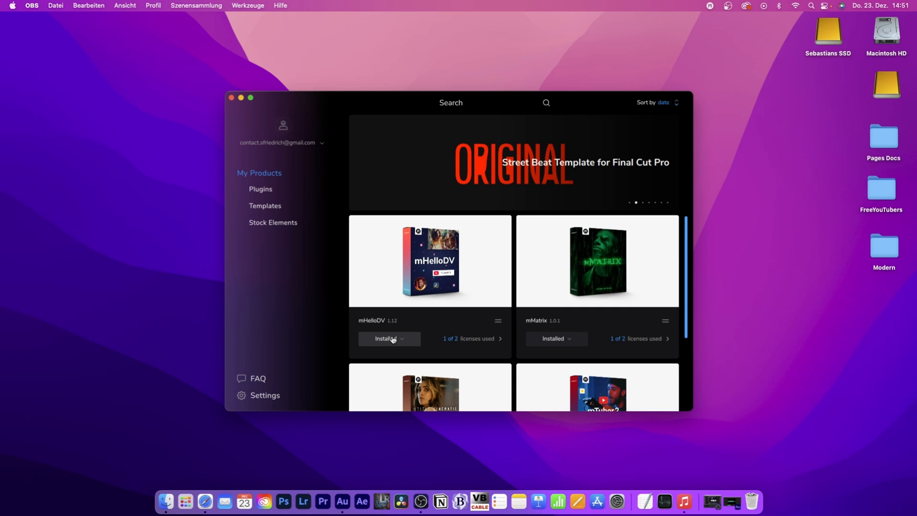
pyautogui.scroll(-3)
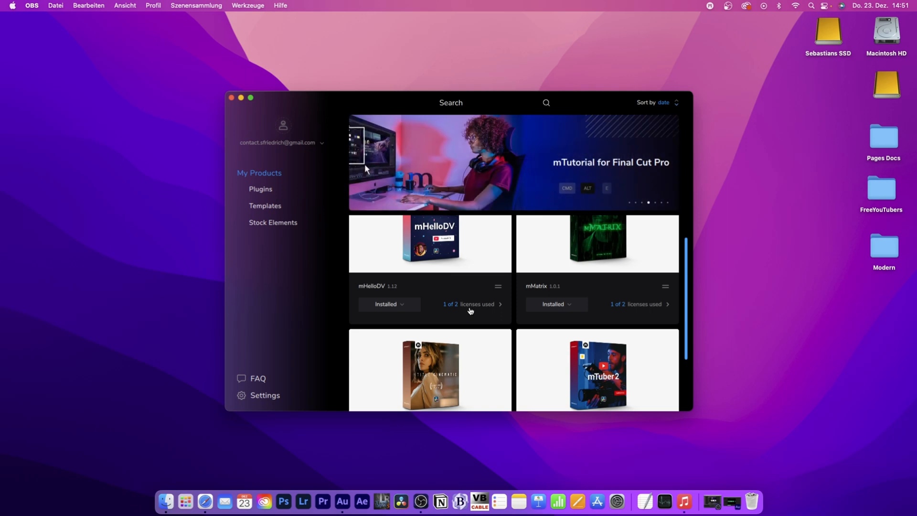
pyautogui.scroll(-3)
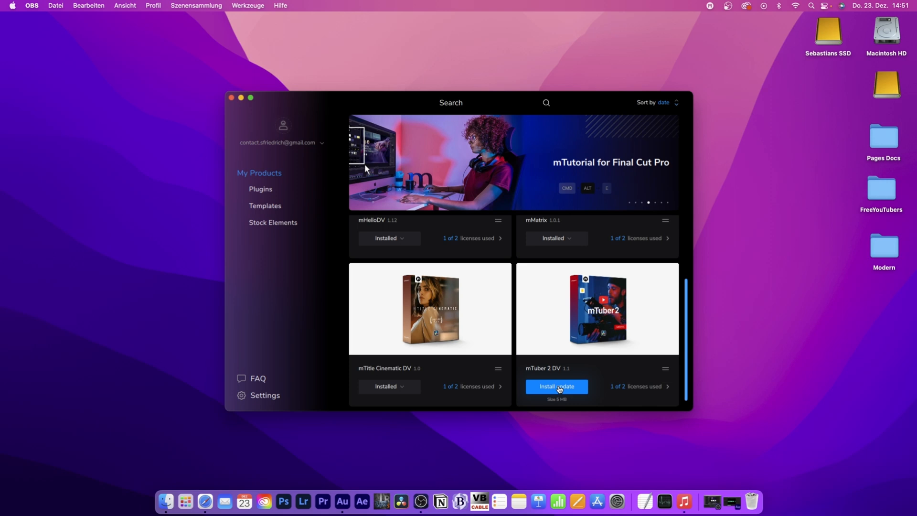
pyautogui.click(556, 386)
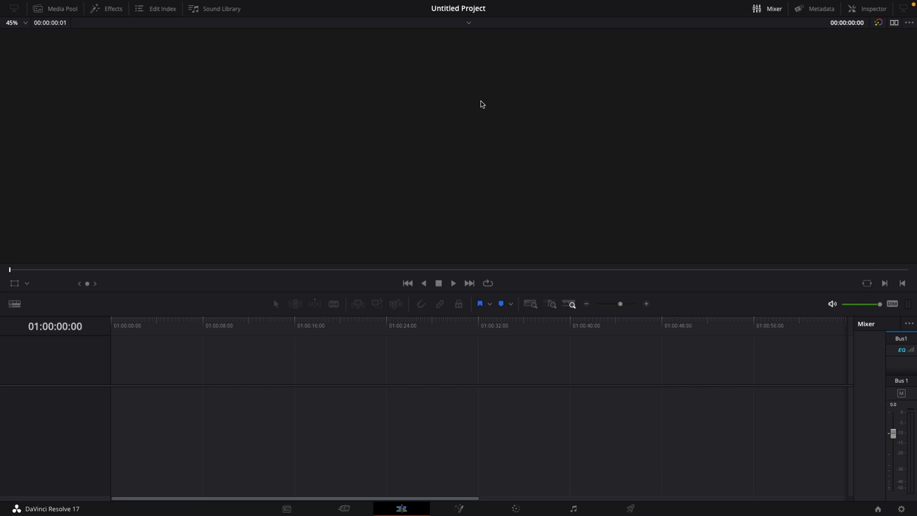
# Open the Effects library and expand Titles > MotionVFX to list mHelloDV, mMatrix, mTitle Cinematic, mTuber 2
pyautogui.click(106, 8)
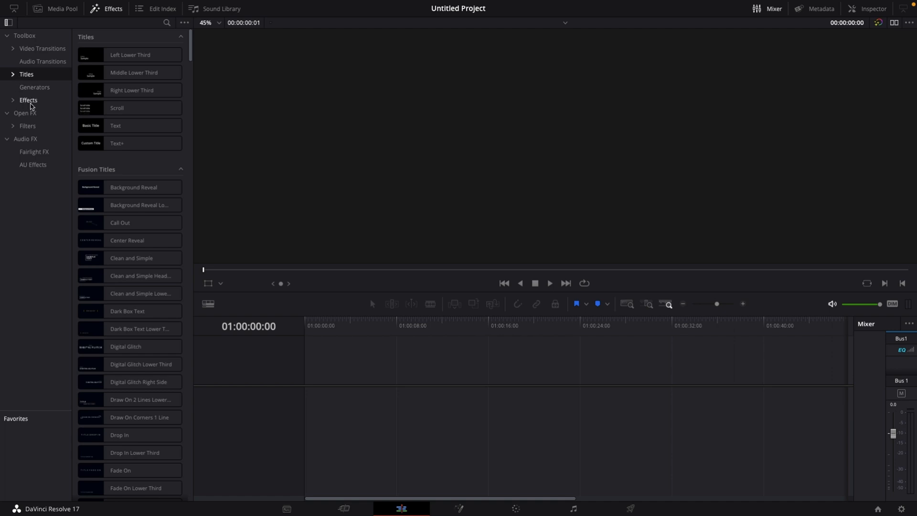
pyautogui.click(13, 75)
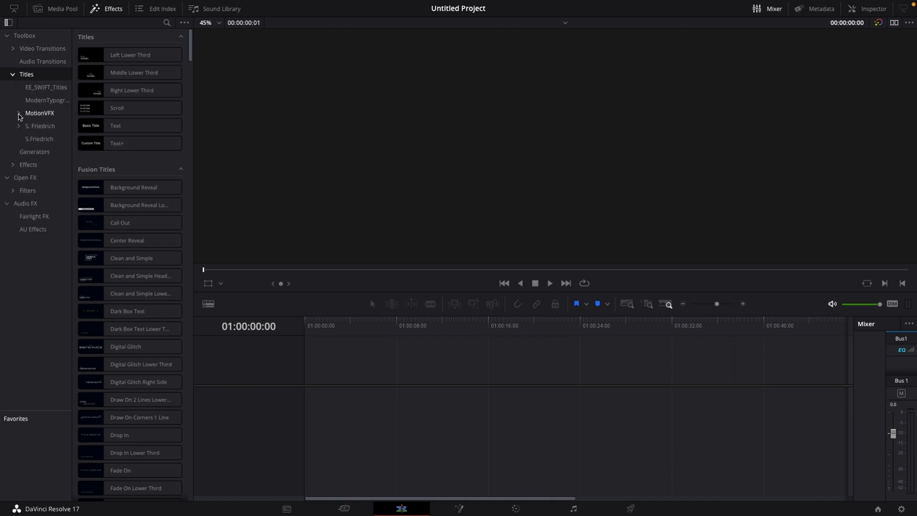
pyautogui.click(19, 113)
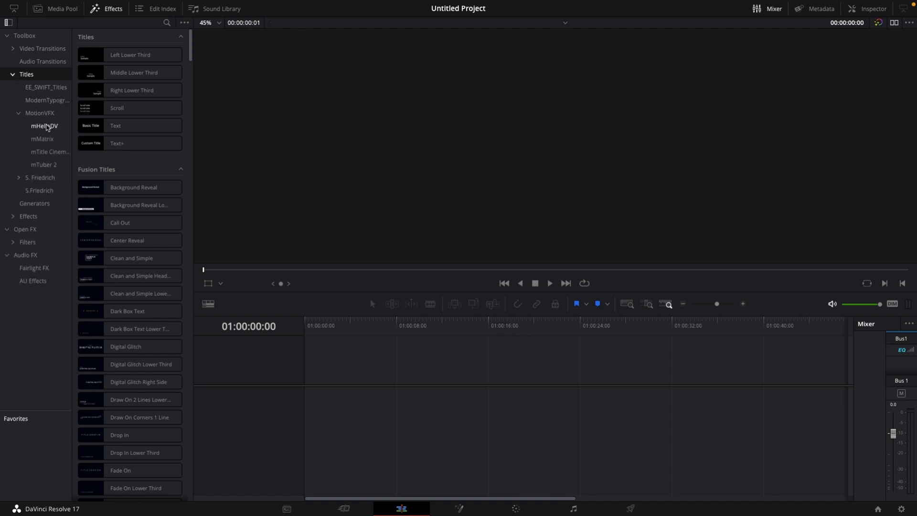
pyautogui.moveTo(41, 146)
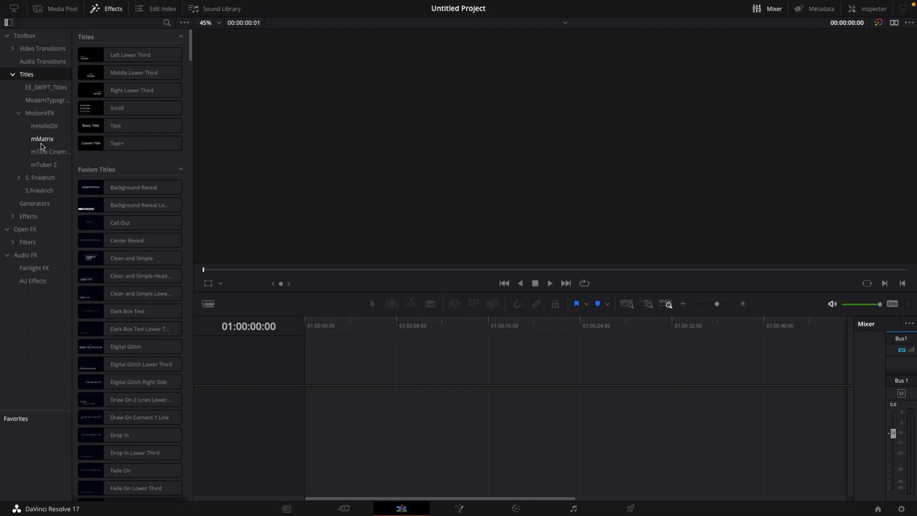
pyautogui.moveTo(43, 168)
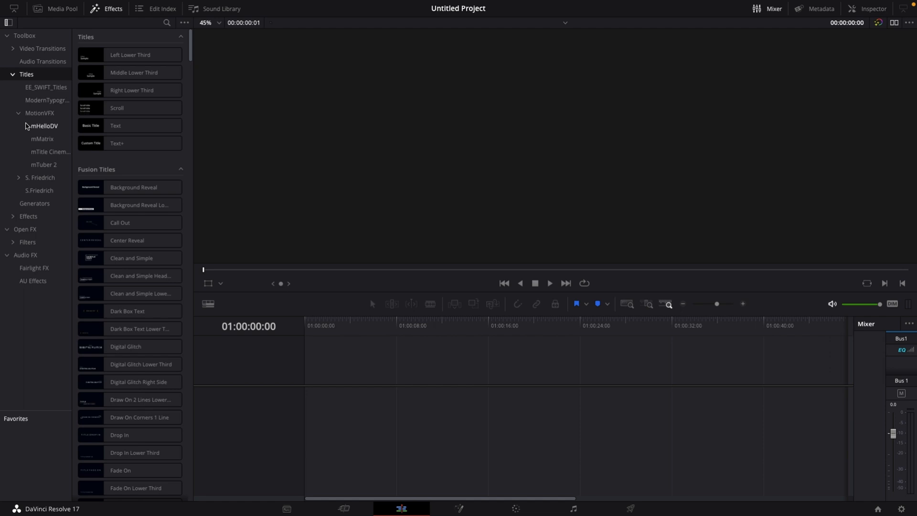
# List the mTitle Cinematic titles and place mTitle Cinematic 04 on the timeline
pyautogui.click(50, 152)
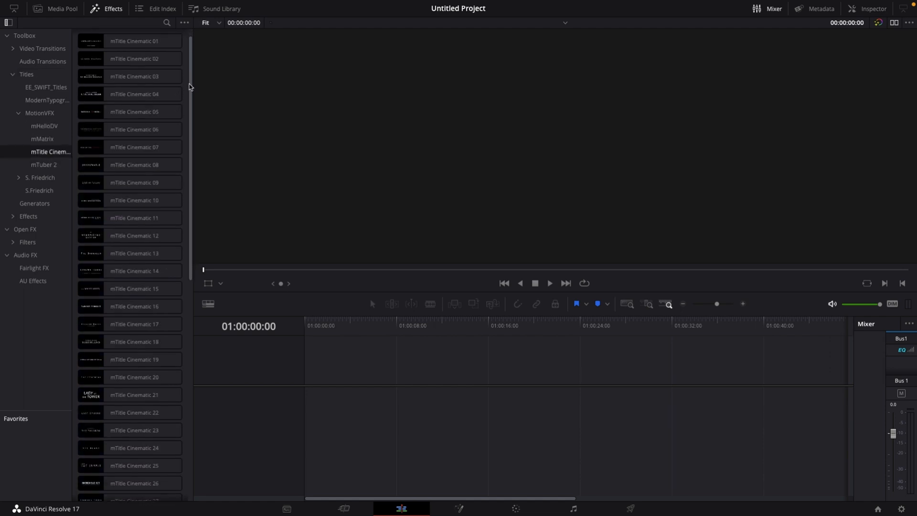
pyautogui.scroll(-3)
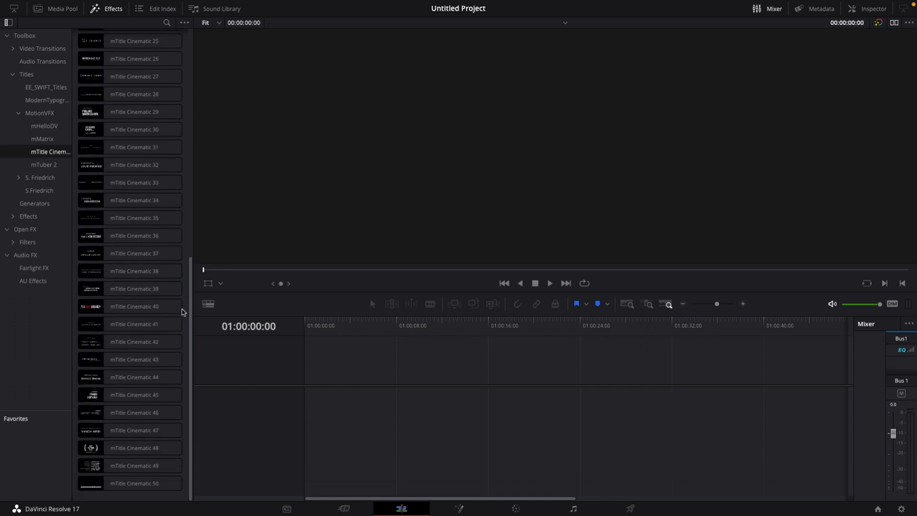
pyautogui.click(133, 90)
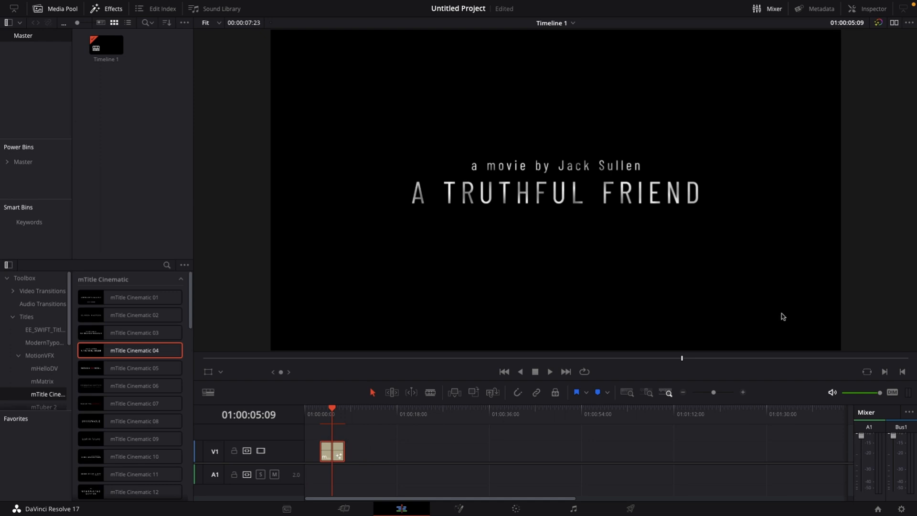
# In the Inspector, select the 'A TRUTHFUL FRIEND' text and expand Title and Subtitle Settings
pyautogui.click(871, 8)
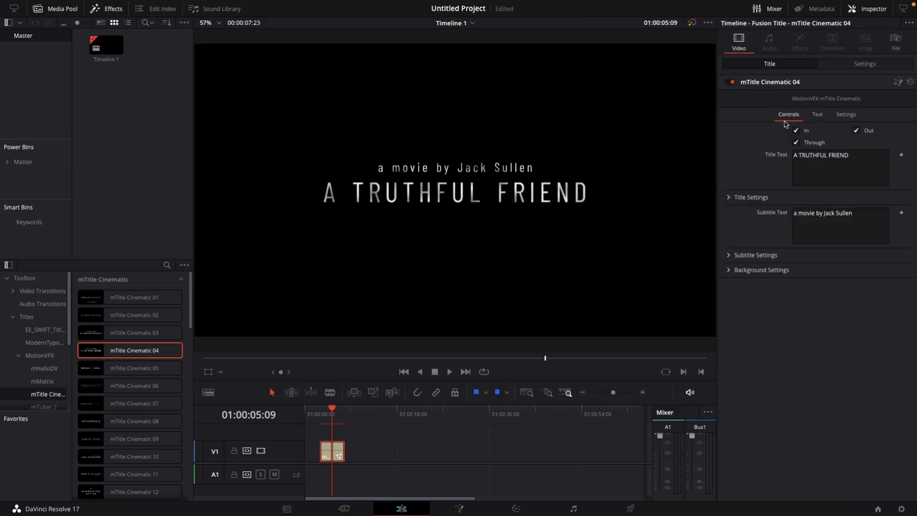
pyautogui.moveTo(870, 130)
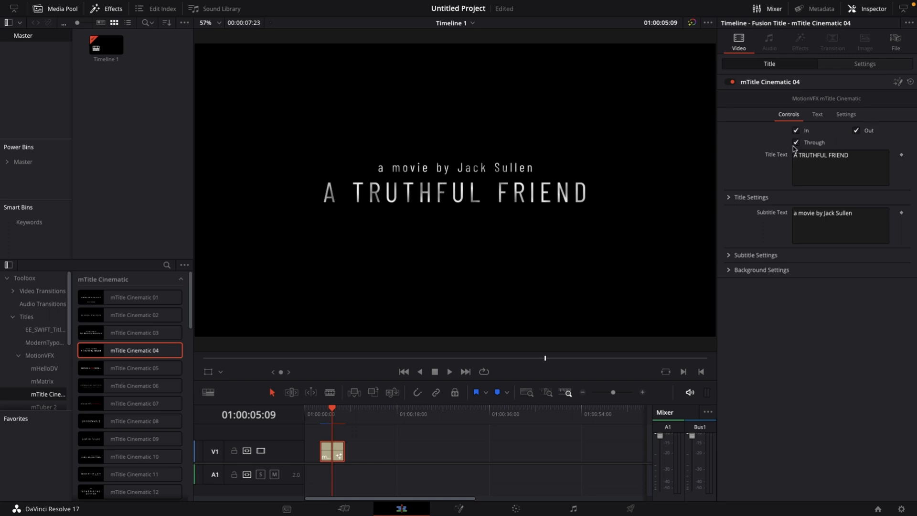
pyautogui.click(839, 167)
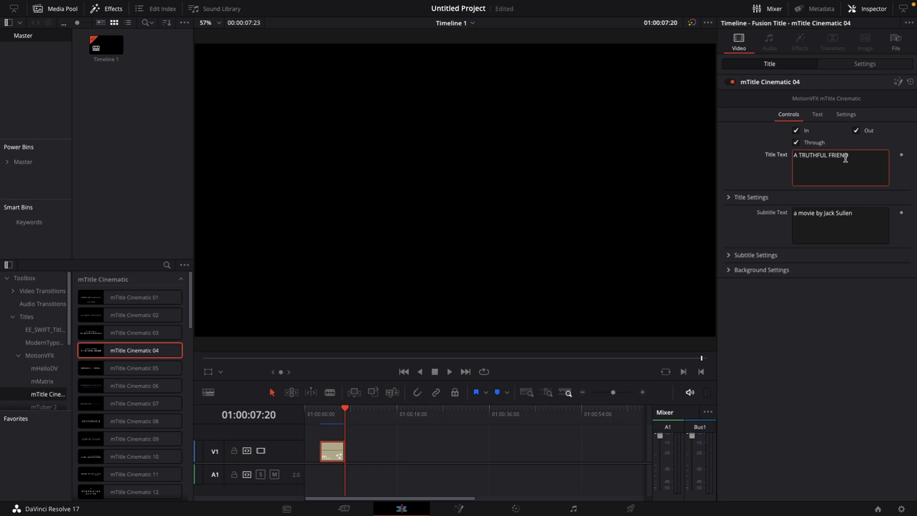
pyautogui.click(752, 197)
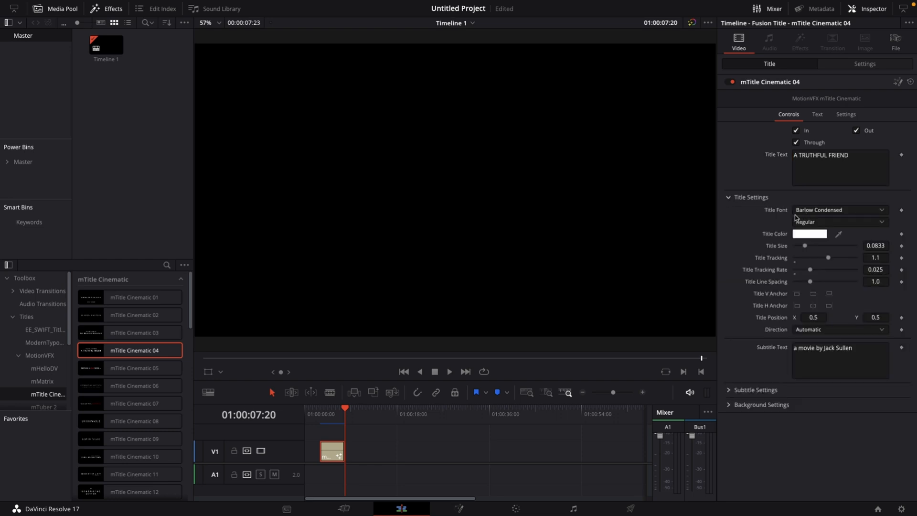
pyautogui.moveTo(776, 245)
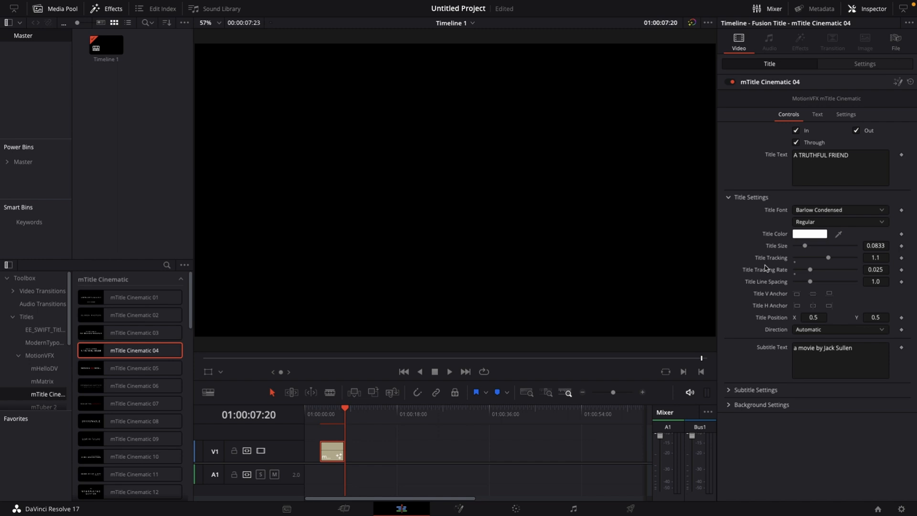
pyautogui.moveTo(739, 361)
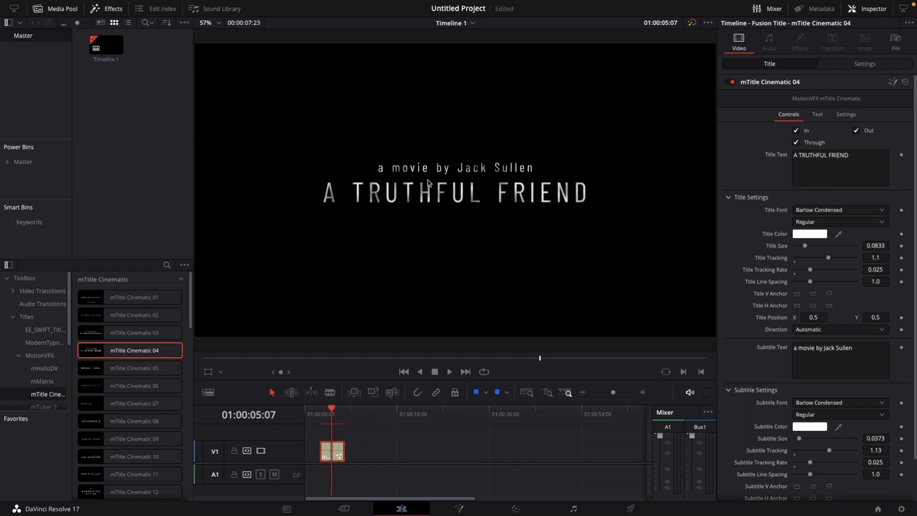
pyautogui.scroll(-3)
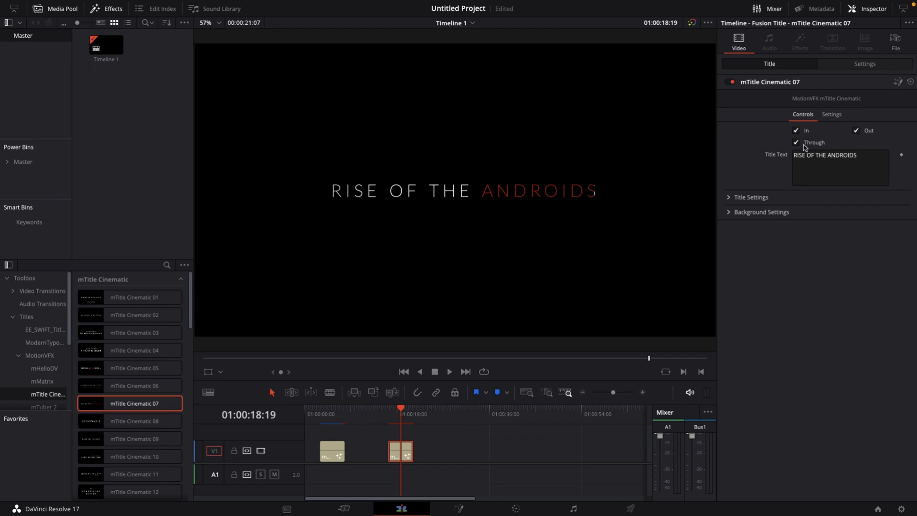
# Expand mTitle Cinematic 07's Title Settings and Background Settings in the Inspector
pyautogui.click(750, 197)
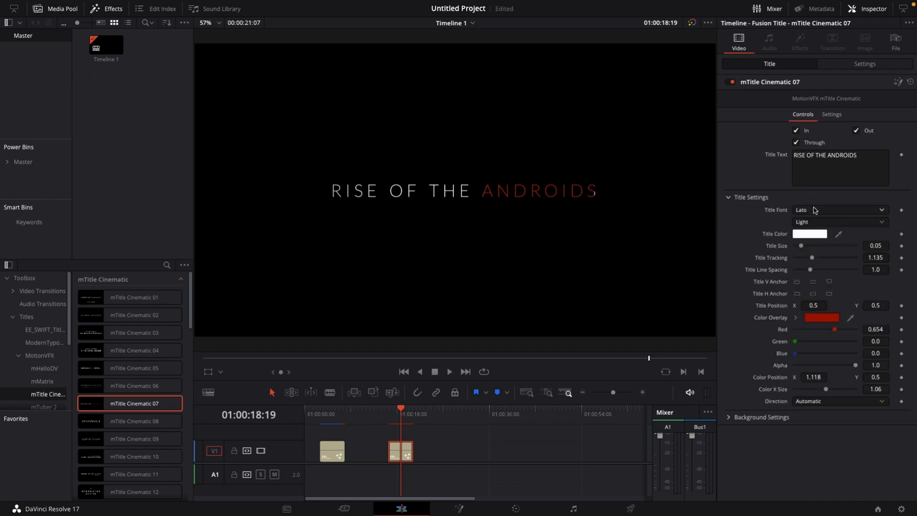
pyautogui.moveTo(822, 230)
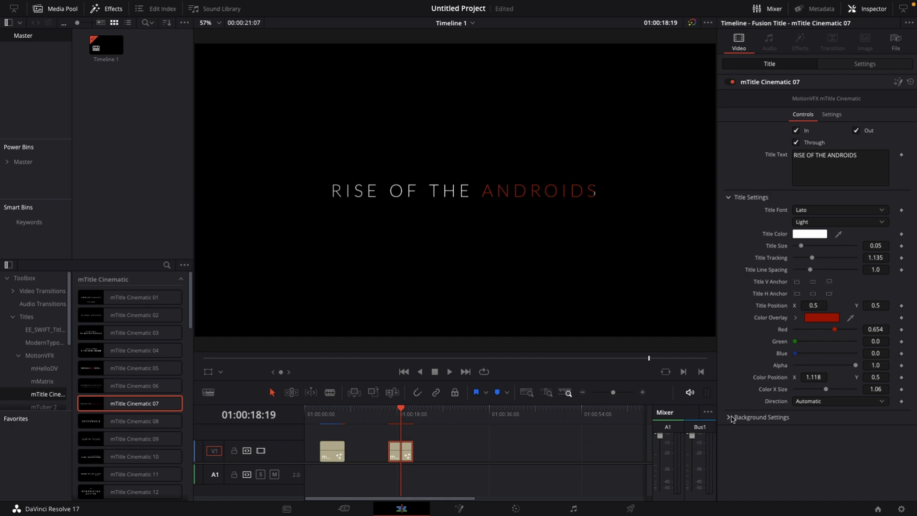
pyautogui.click(729, 417)
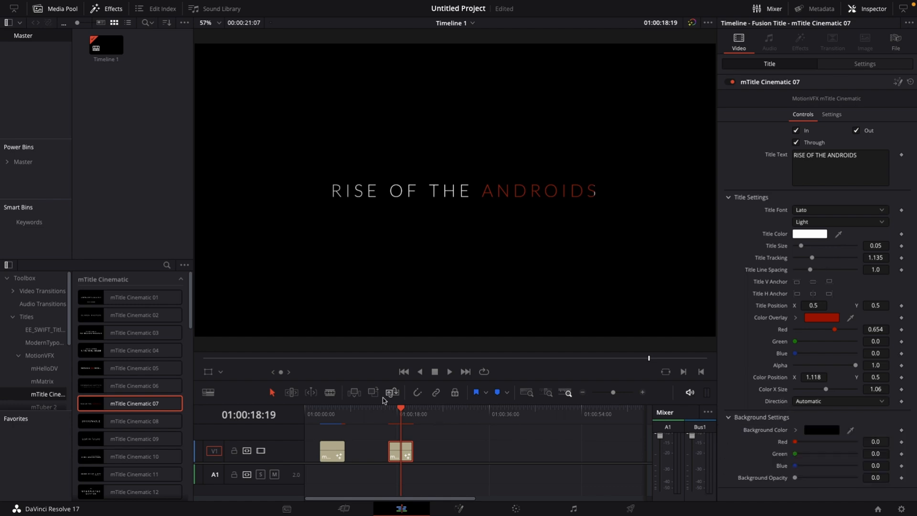
pyautogui.scroll(-3)
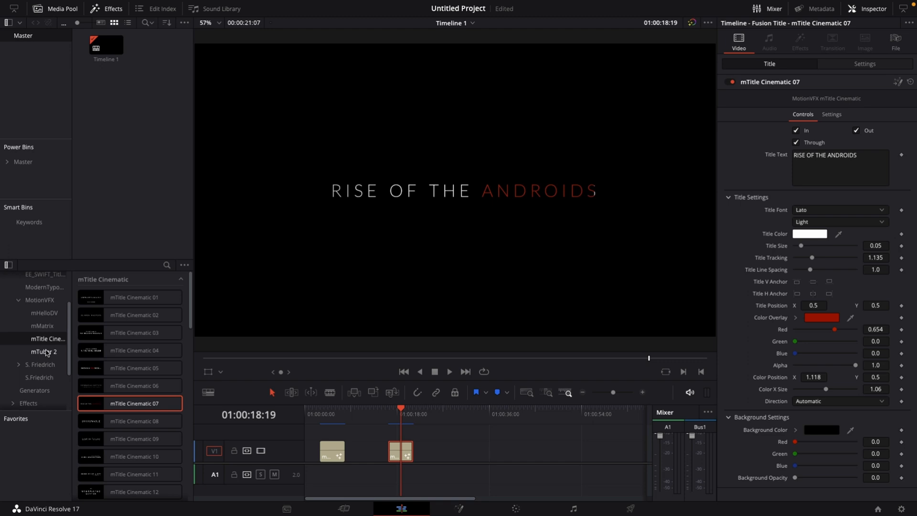
# Enlarge the library to list mTuber 2, previewing an ending, Title Frame and subscribed notification
pyautogui.click(44, 351)
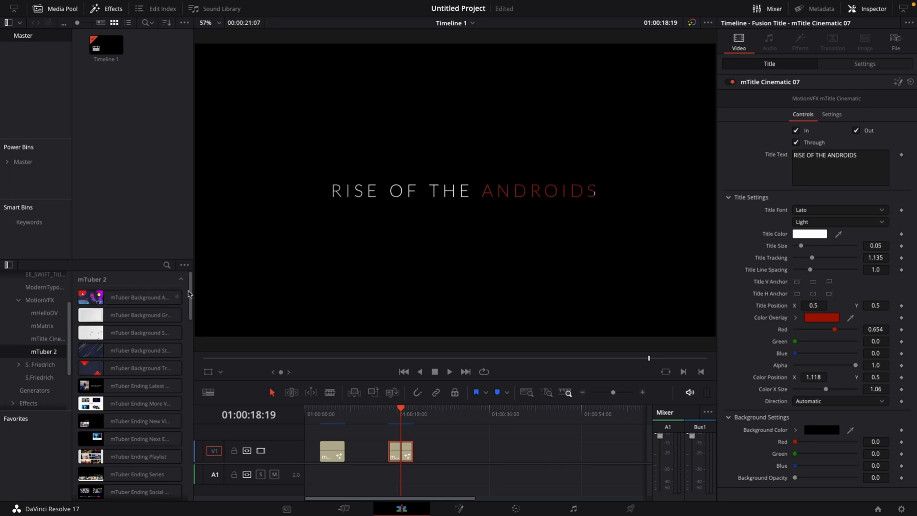
pyautogui.click(107, 8)
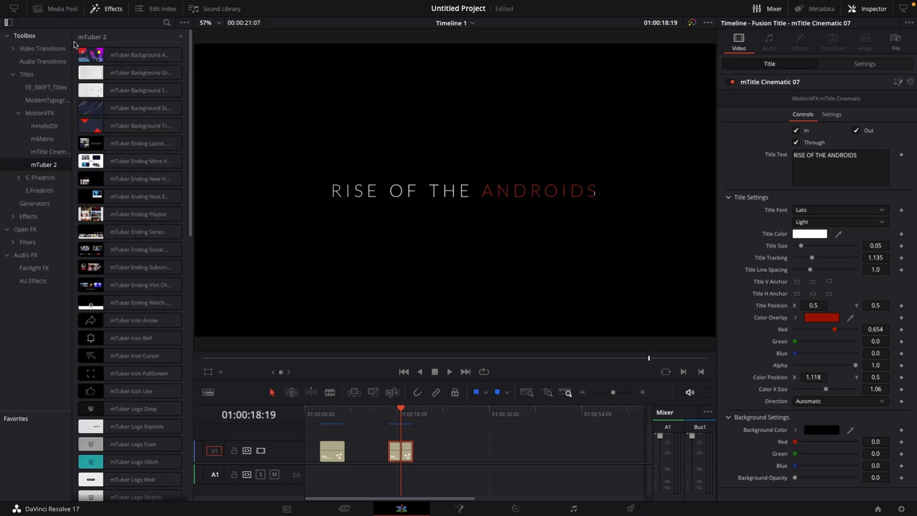
pyautogui.click(129, 107)
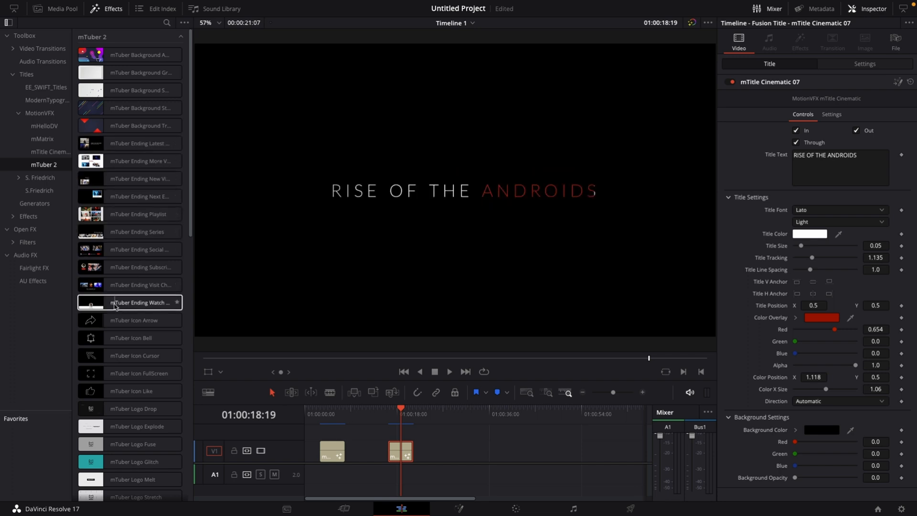
pyautogui.click(133, 355)
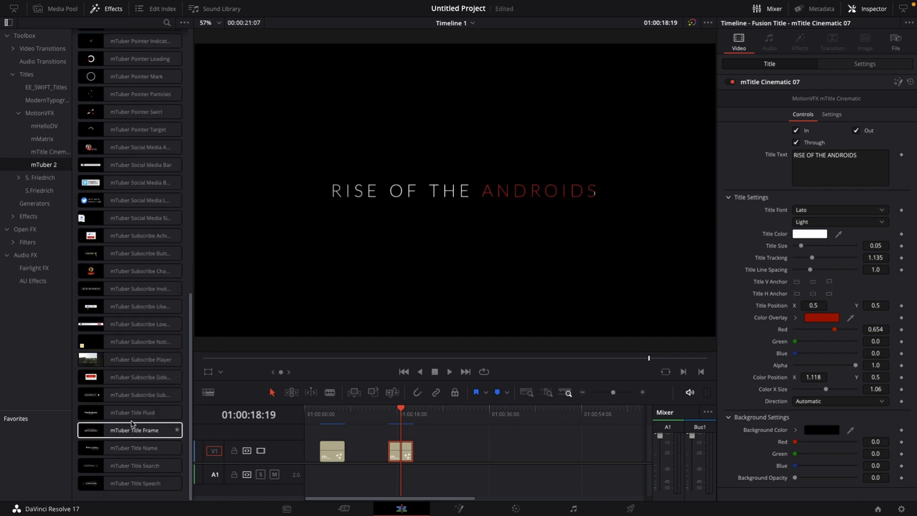
pyautogui.click(133, 394)
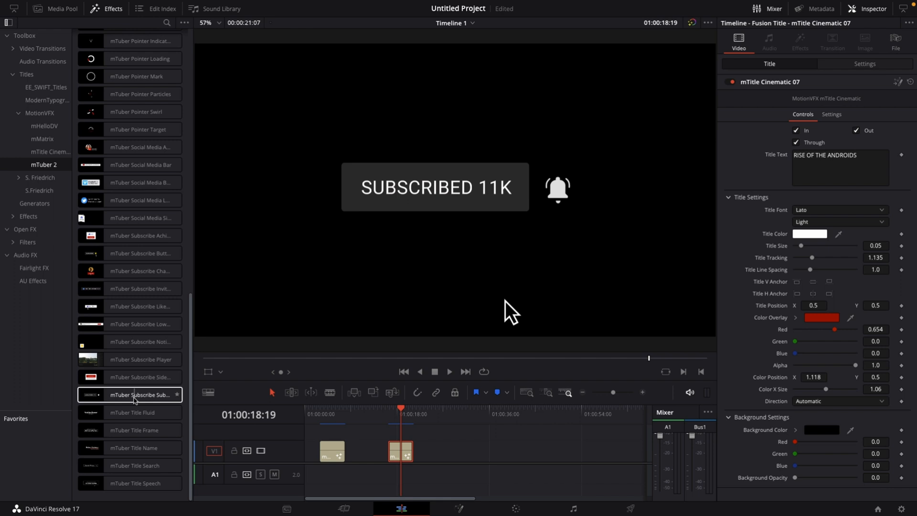
pyautogui.click(130, 306)
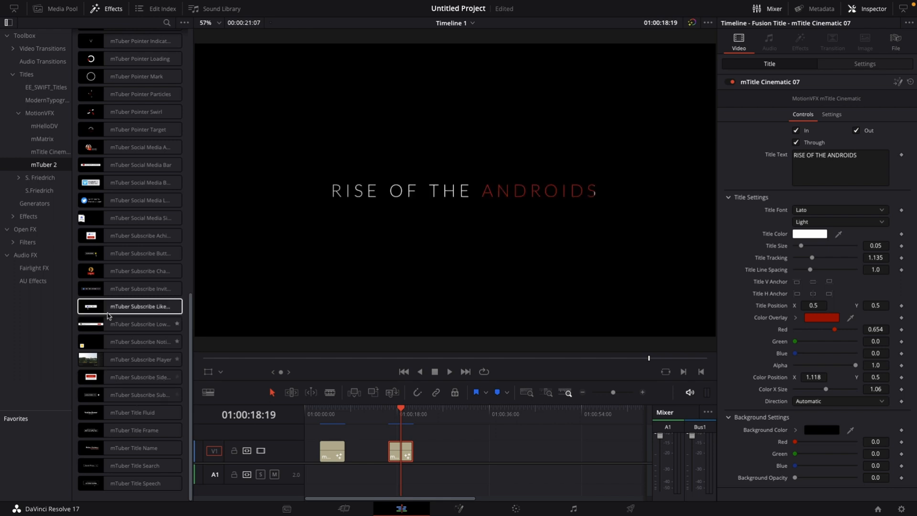
pyautogui.scroll(3)
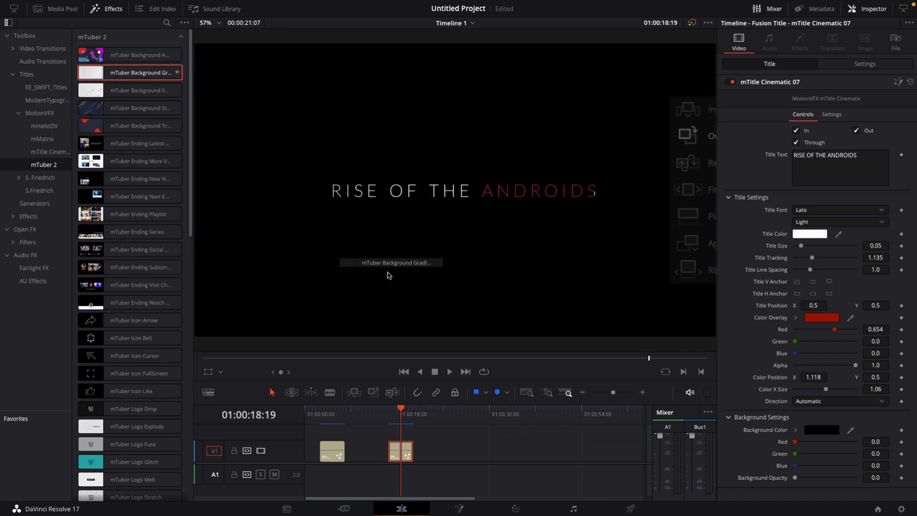
# Add and select the mTuber Background Gradient, set its gradient colour to grey, and collapse its settings
pyautogui.click(472, 407)
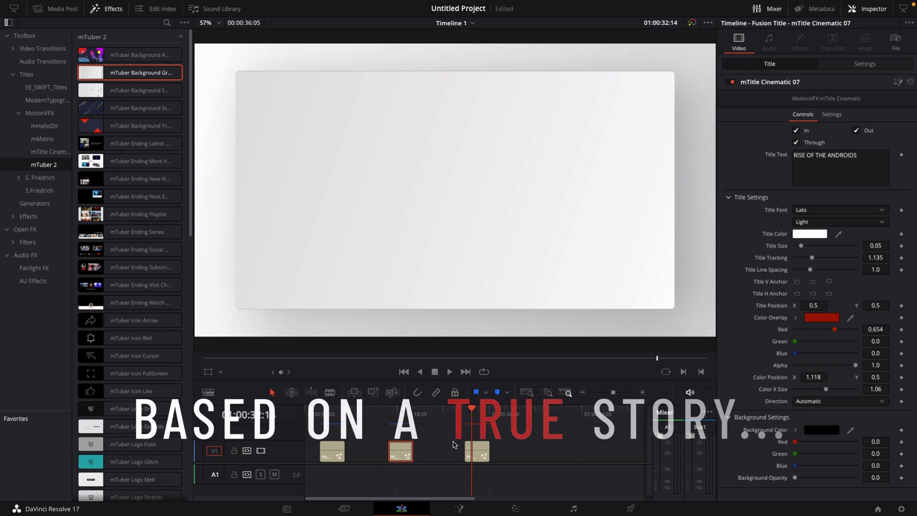
pyautogui.click(477, 451)
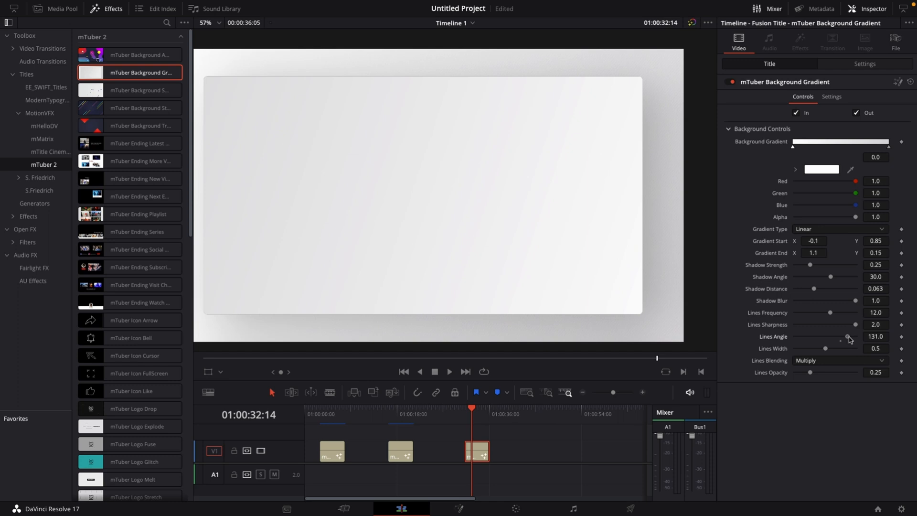
pyautogui.moveTo(787, 310)
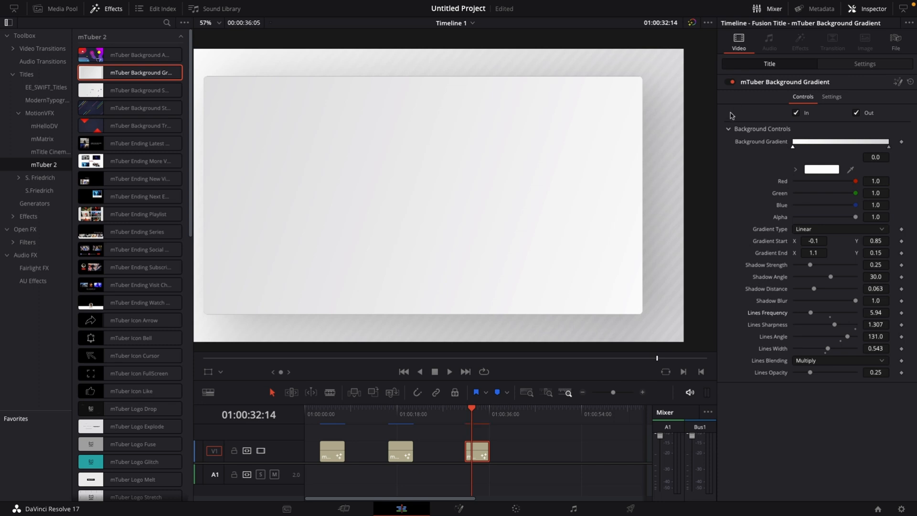
pyautogui.click(821, 169)
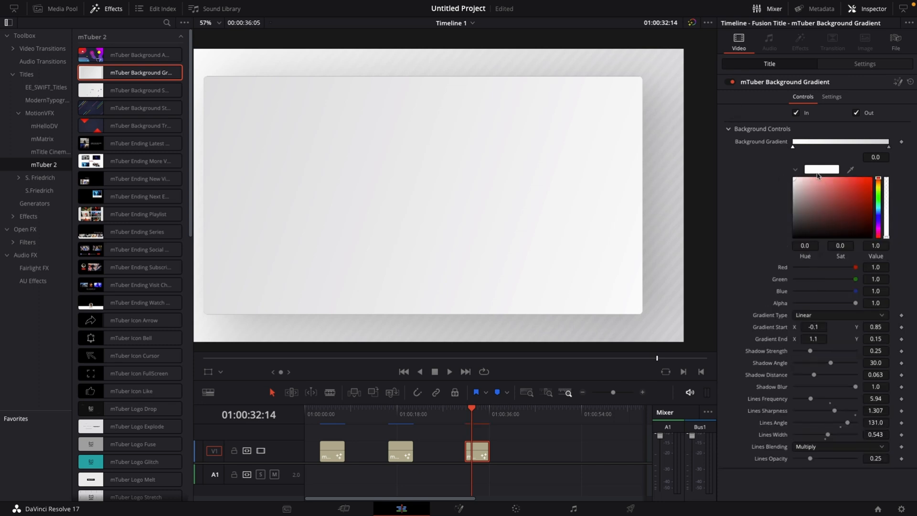
pyautogui.click(820, 169)
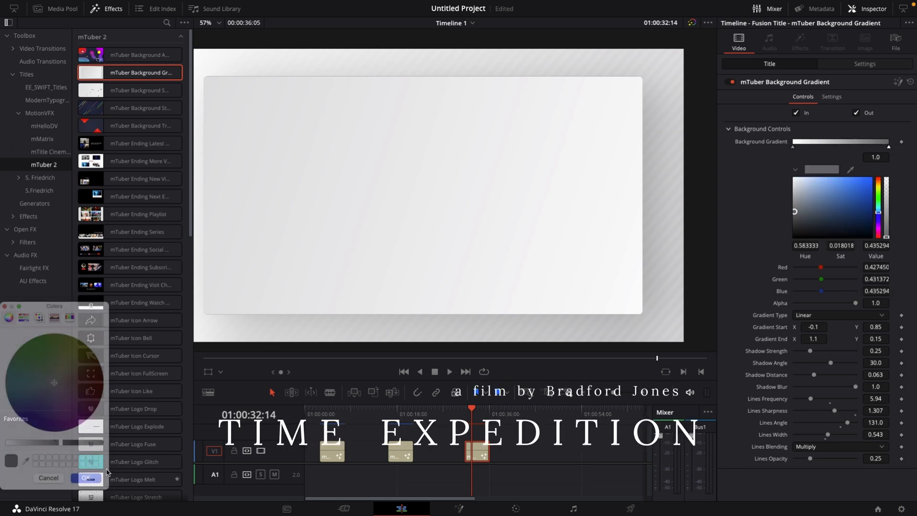
pyautogui.click(84, 477)
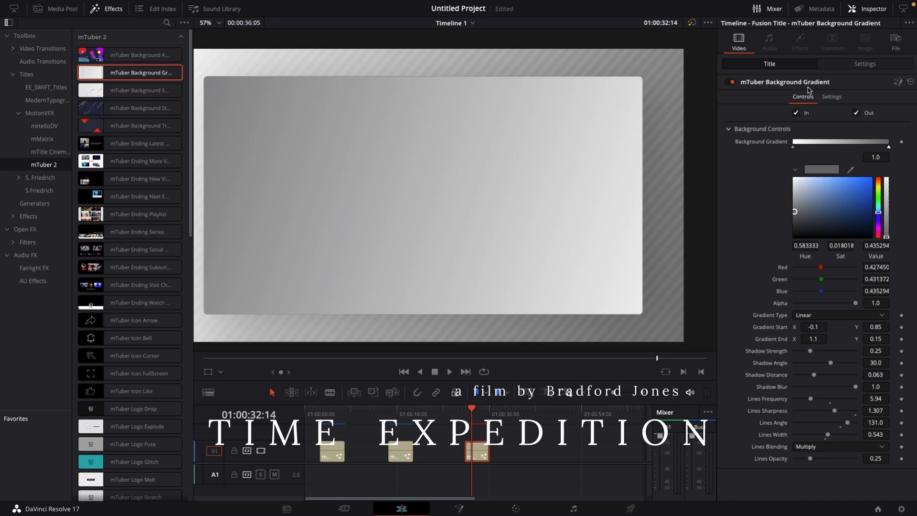
pyautogui.click(728, 129)
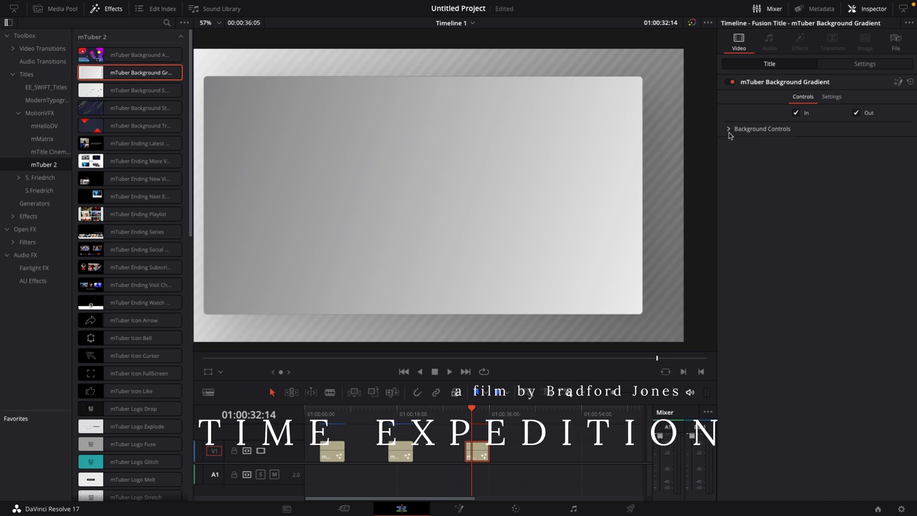
pyautogui.scroll(-3)
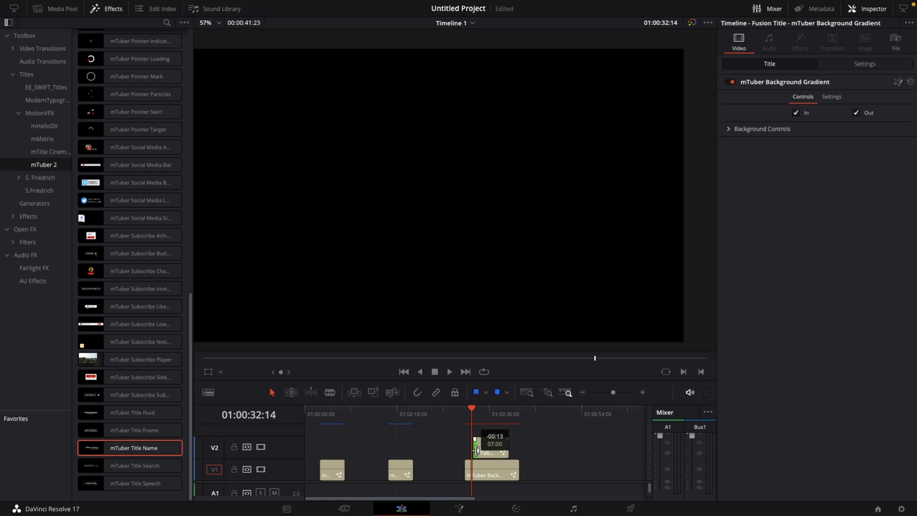
# Place mTuber Title Name on V2 above the gradient and set Content Position X to 0.92
pyautogui.click(488, 448)
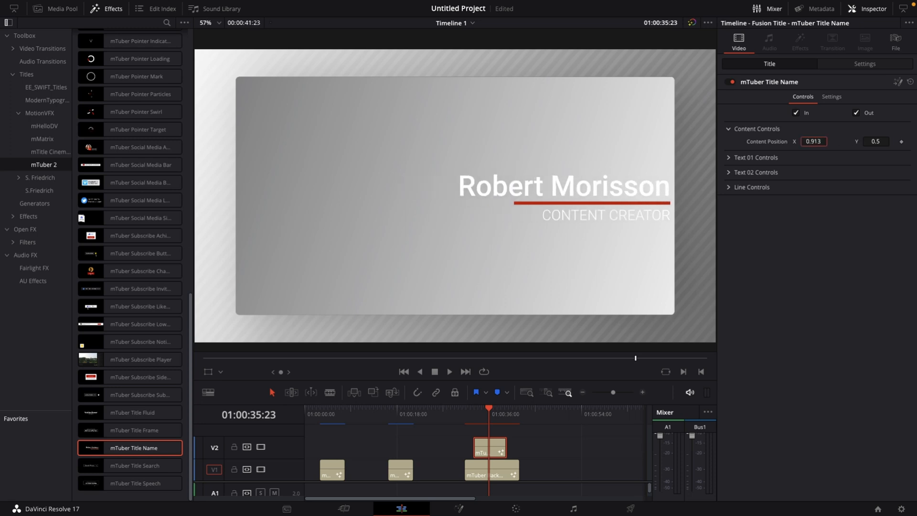
pyautogui.click(813, 140)
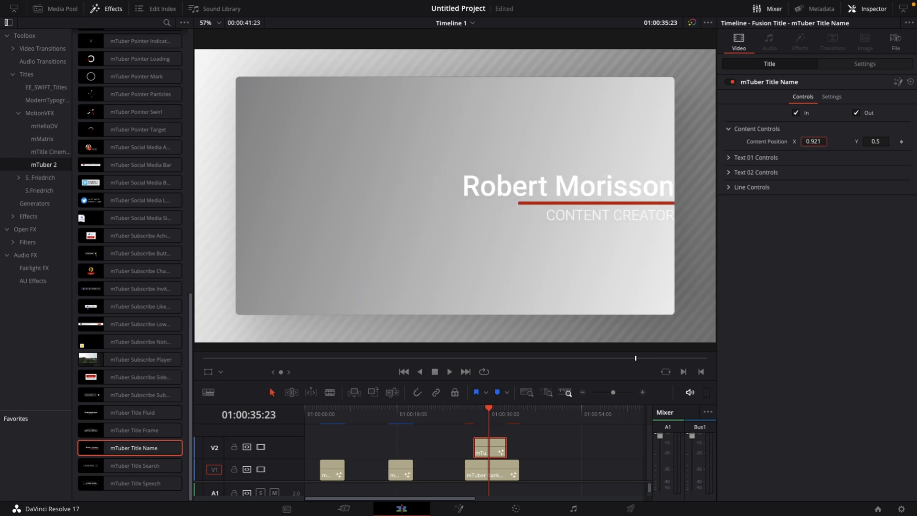
pyautogui.write('0.92')
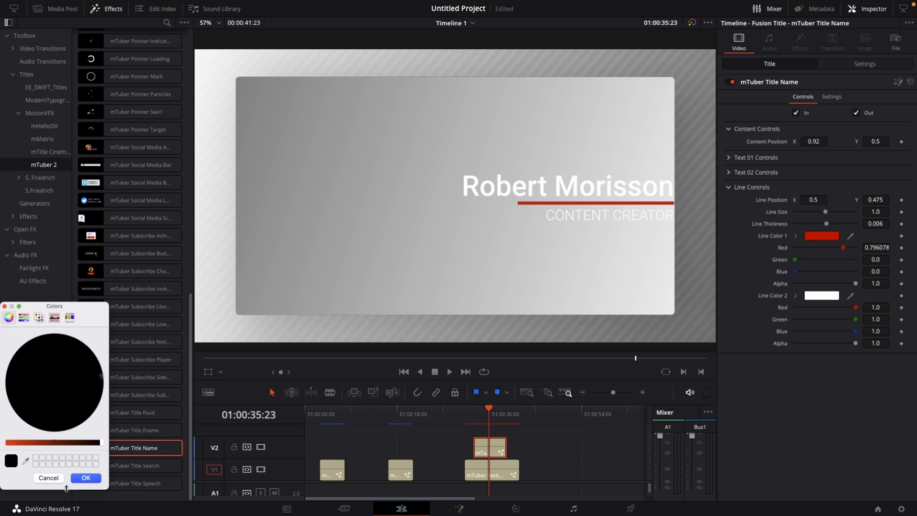
# Set the title's line colour 1 to black and line colour 2 to grey, then review it
pyautogui.click(86, 479)
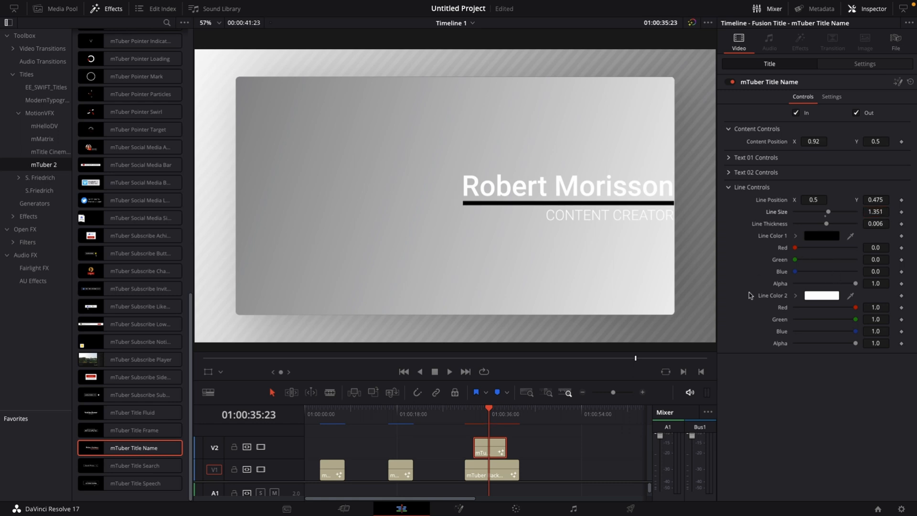
pyautogui.click(821, 235)
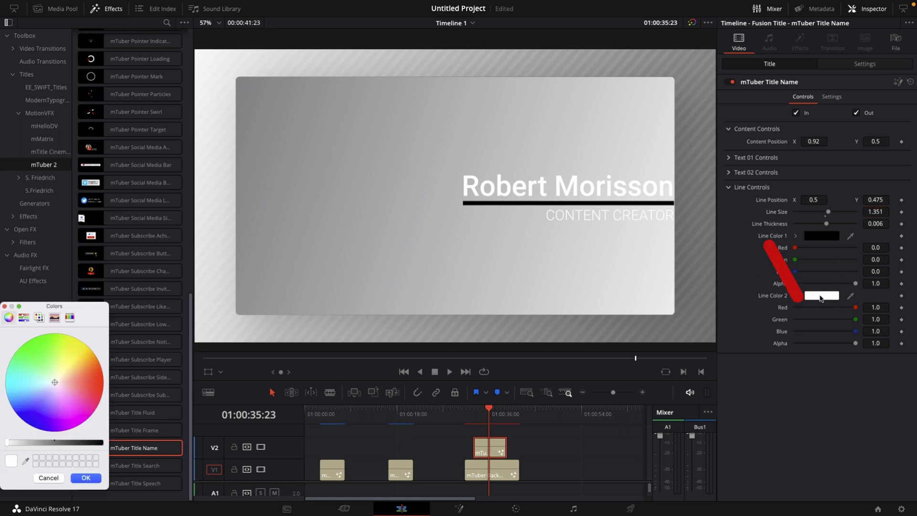
pyautogui.click(85, 478)
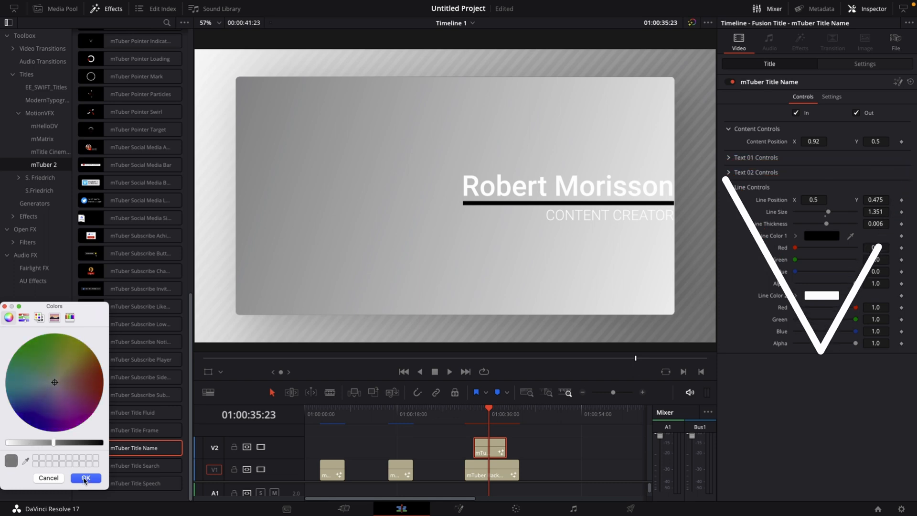
pyautogui.click(85, 478)
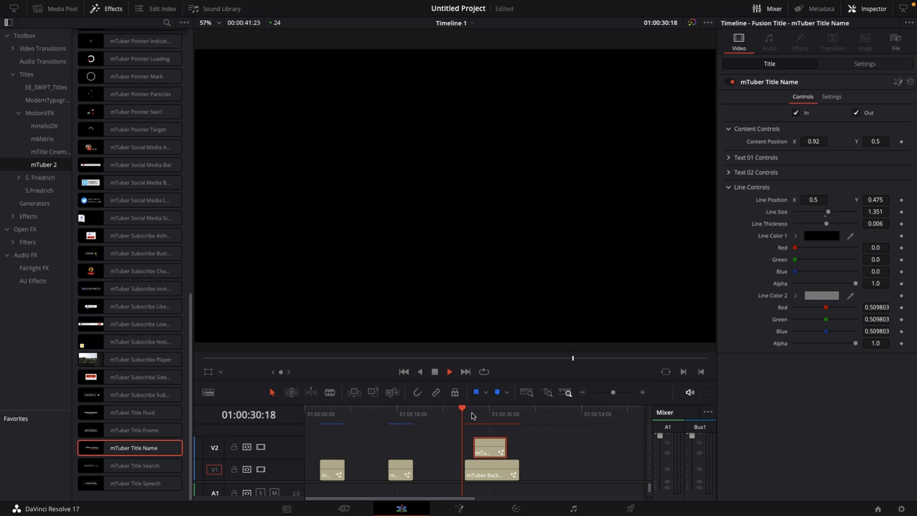
pyautogui.click(472, 413)
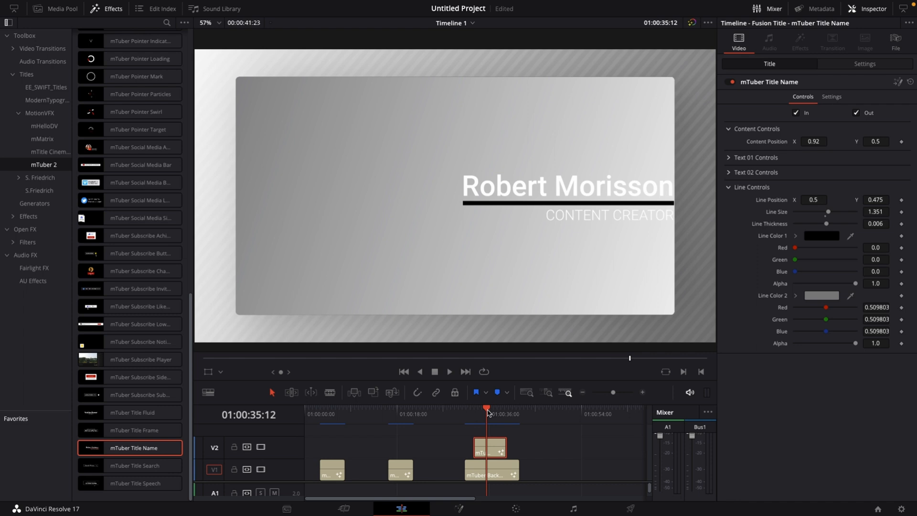
# Drop mTuber Ending More Videos at the end of V1 and expand its Text 01 Controls
pyautogui.scroll(3)
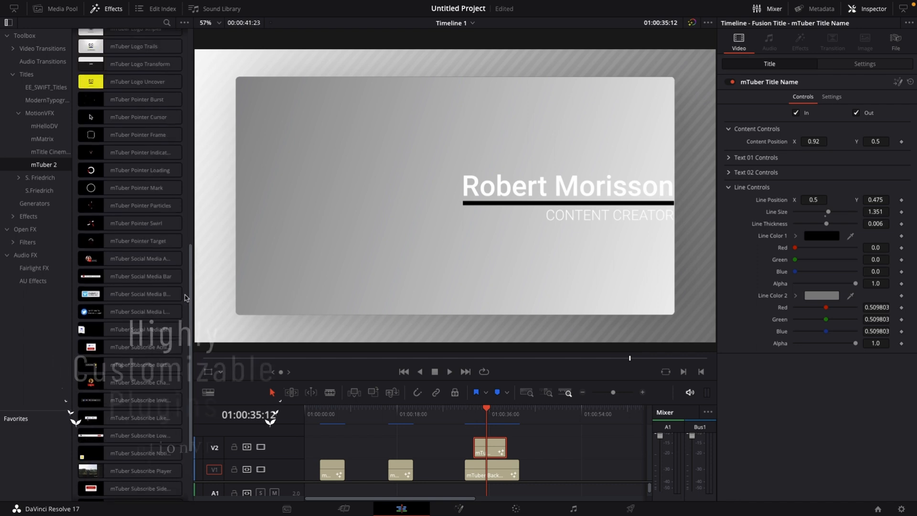
pyautogui.scroll(3)
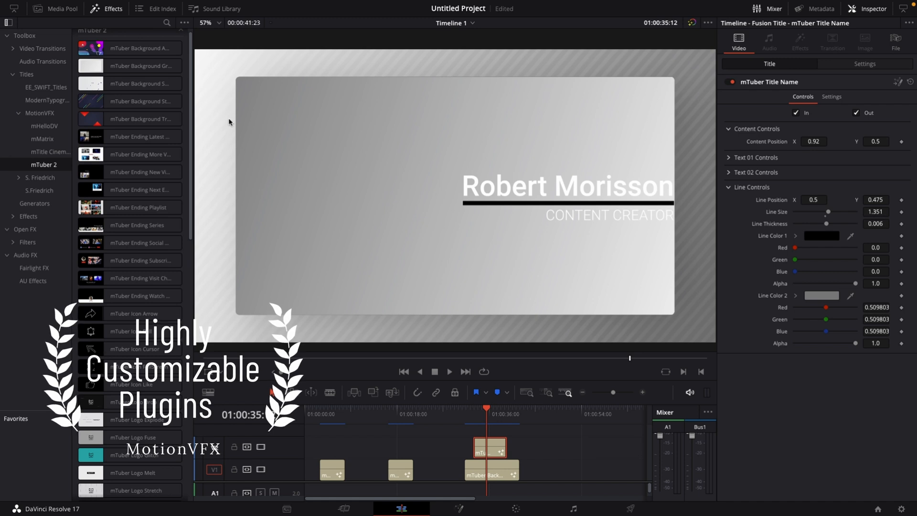
pyautogui.click(129, 65)
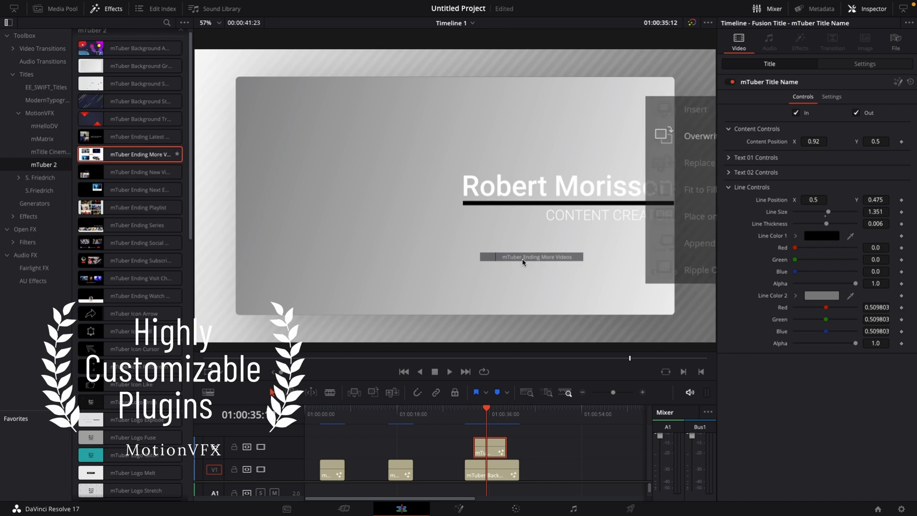
pyautogui.click(560, 470)
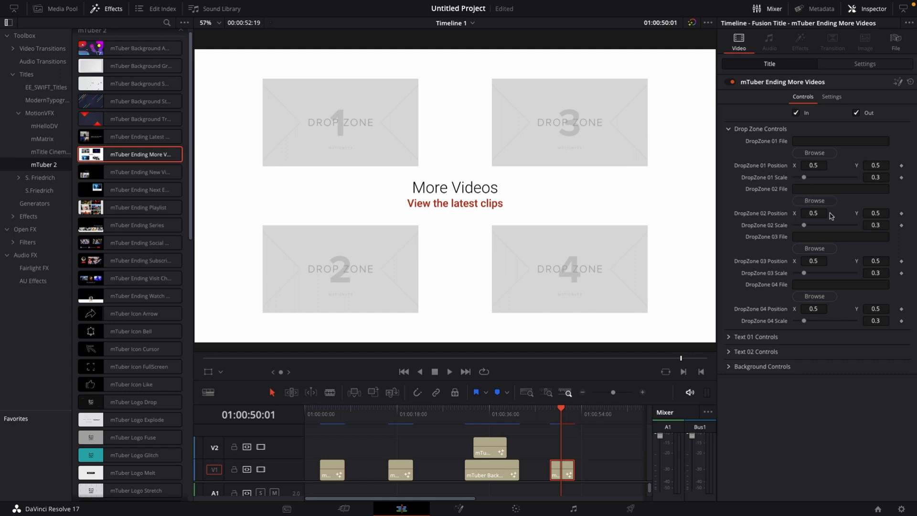
pyautogui.moveTo(787, 263)
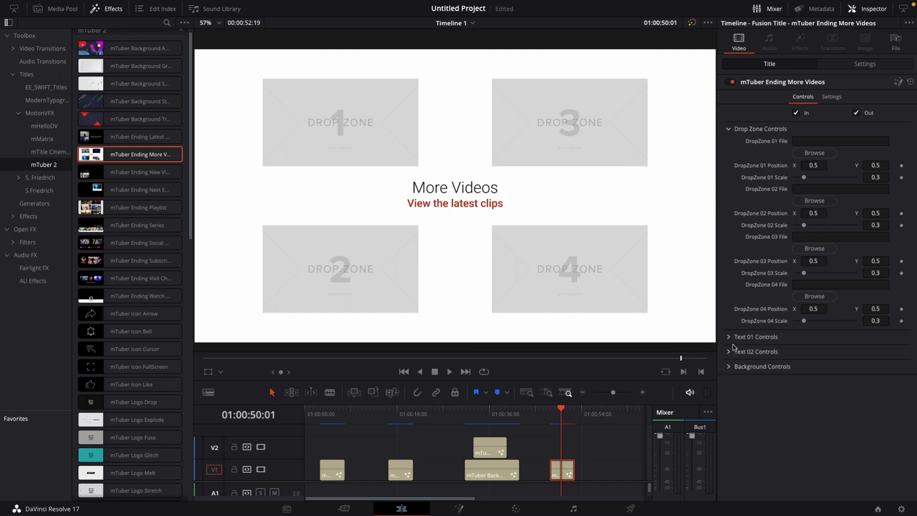
pyautogui.click(756, 336)
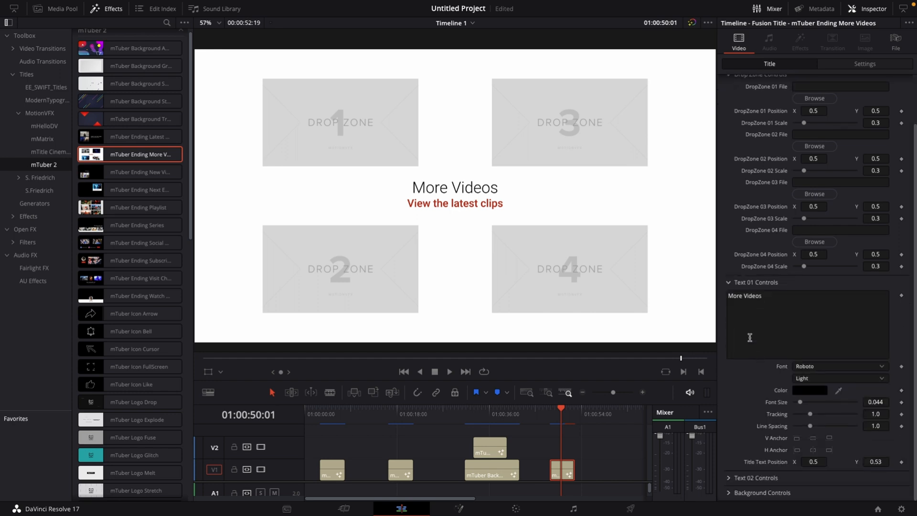